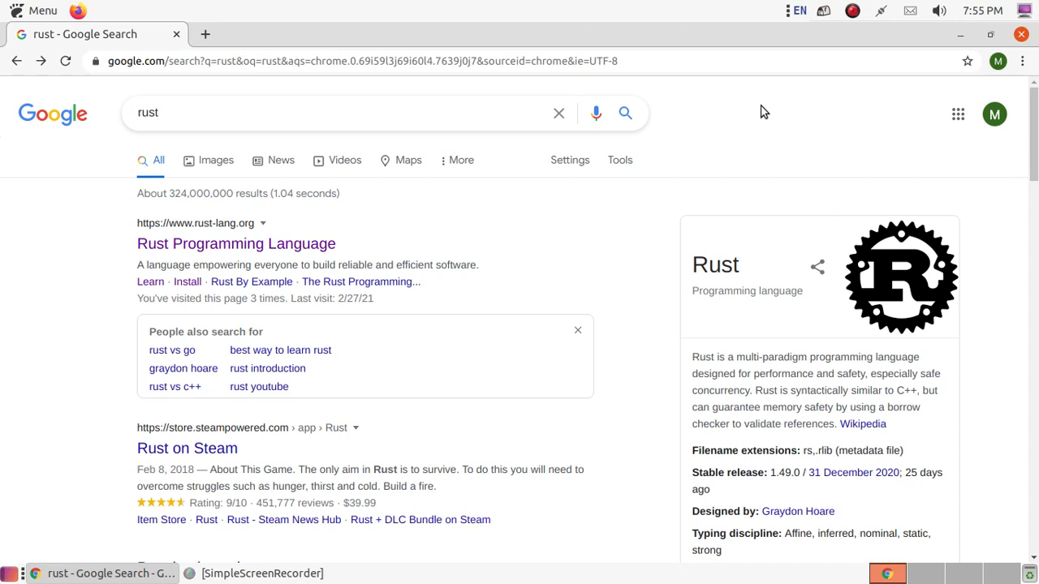
mouse_move(777, 110)
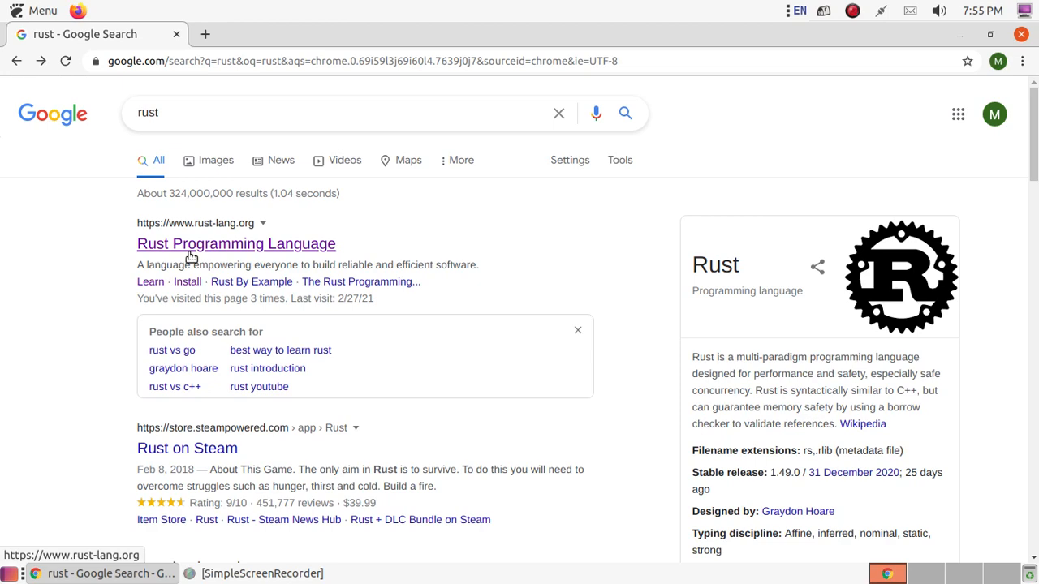
- Reach the Install Rust page on rust-lang.org from the Google search result
left_click(235, 244)
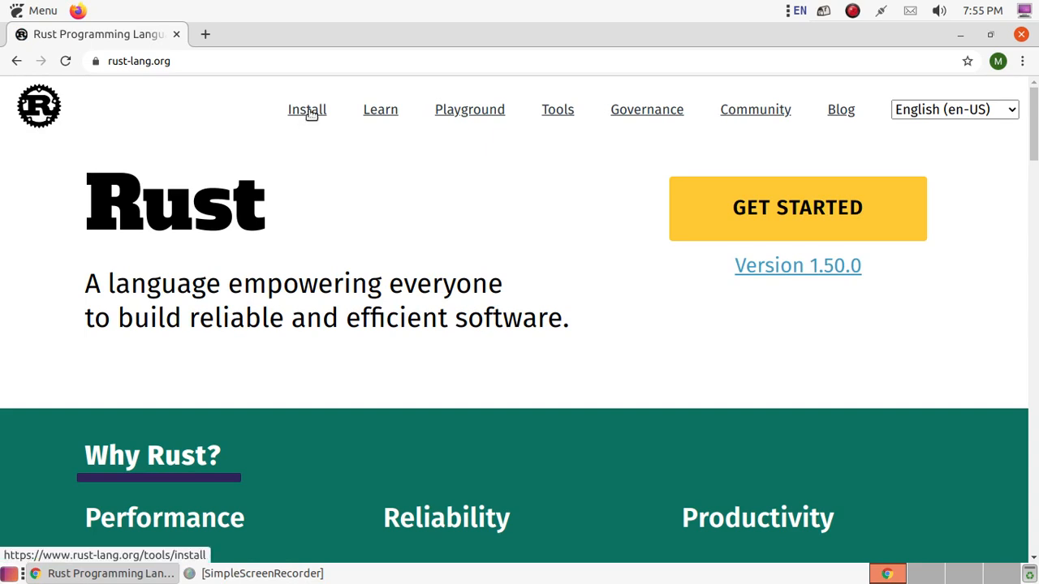
left_click(307, 111)
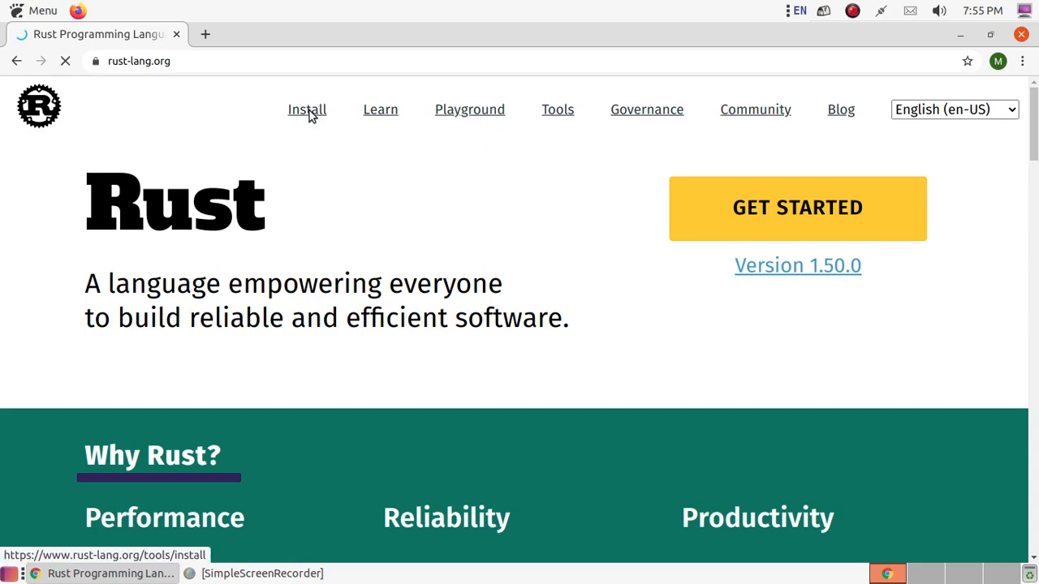
left_click(307, 111)
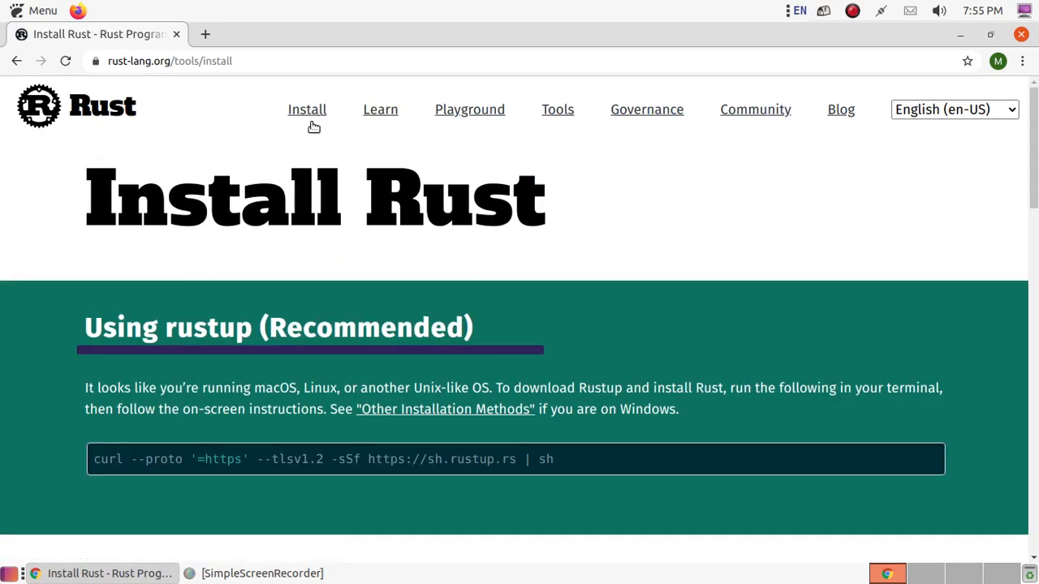
mouse_move(467, 251)
type("s")
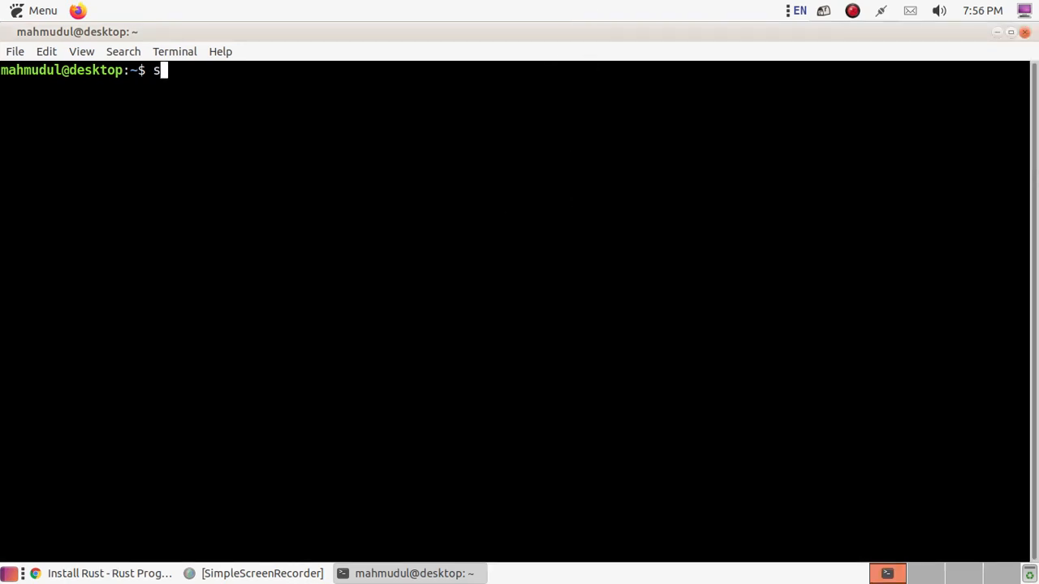
- Run 'sudo apt install curl' with the password; apt reports curl already newest, then hide the terminal
type("udo apt")
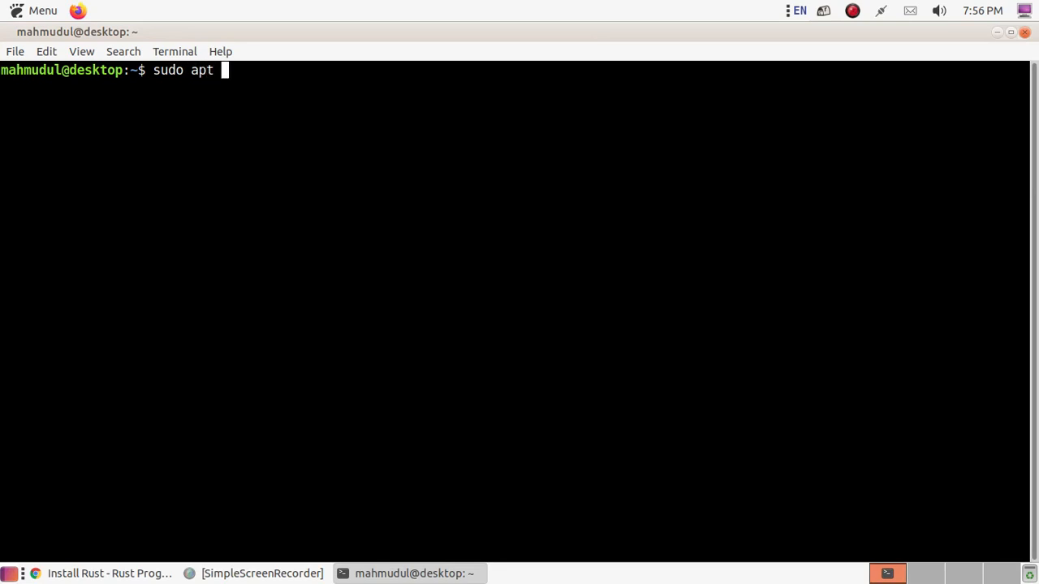
type("inst")
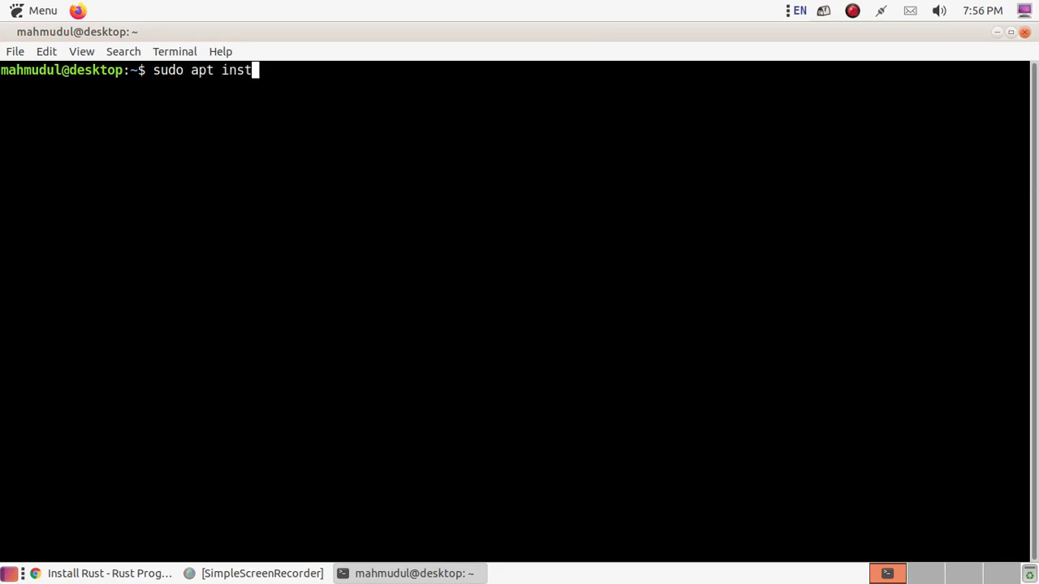
type("all curl")
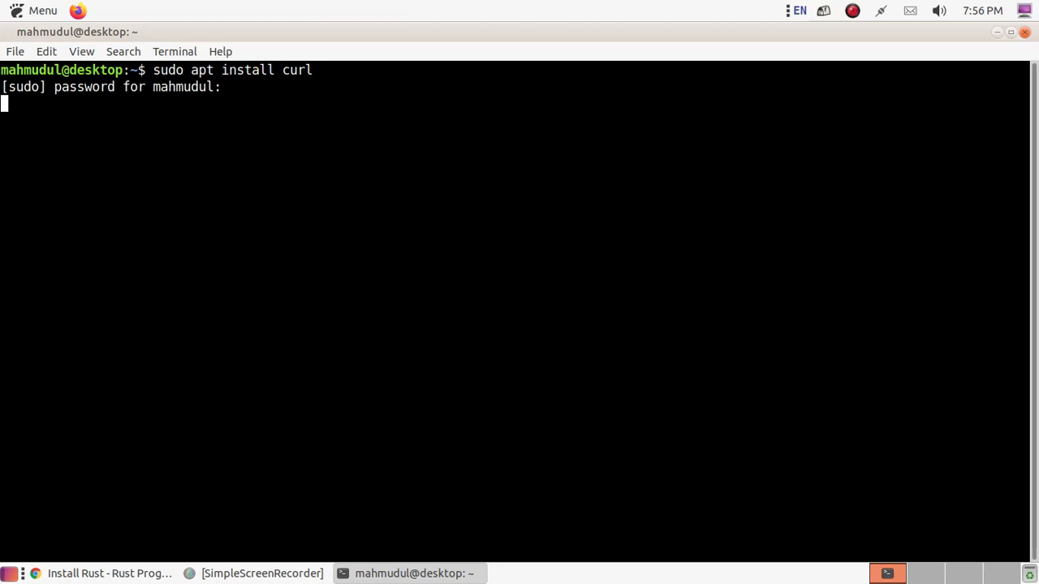
key("Return")
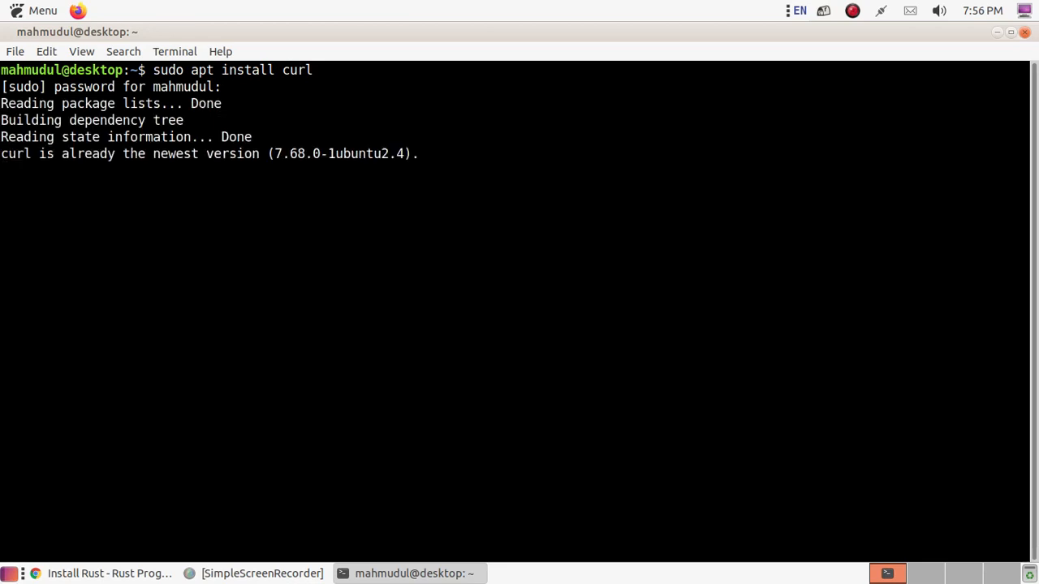
key("Return")
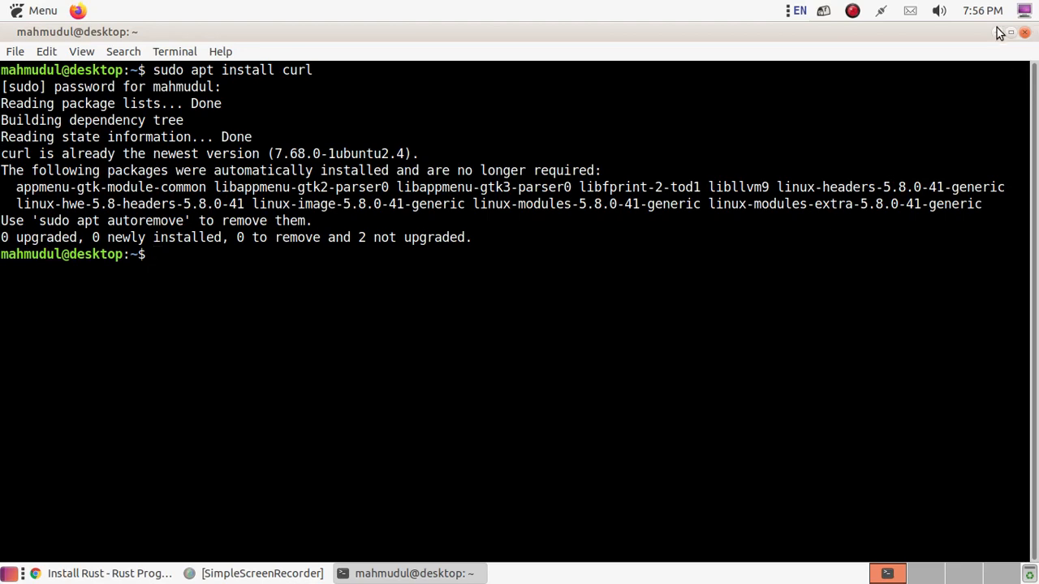
left_click(103, 574)
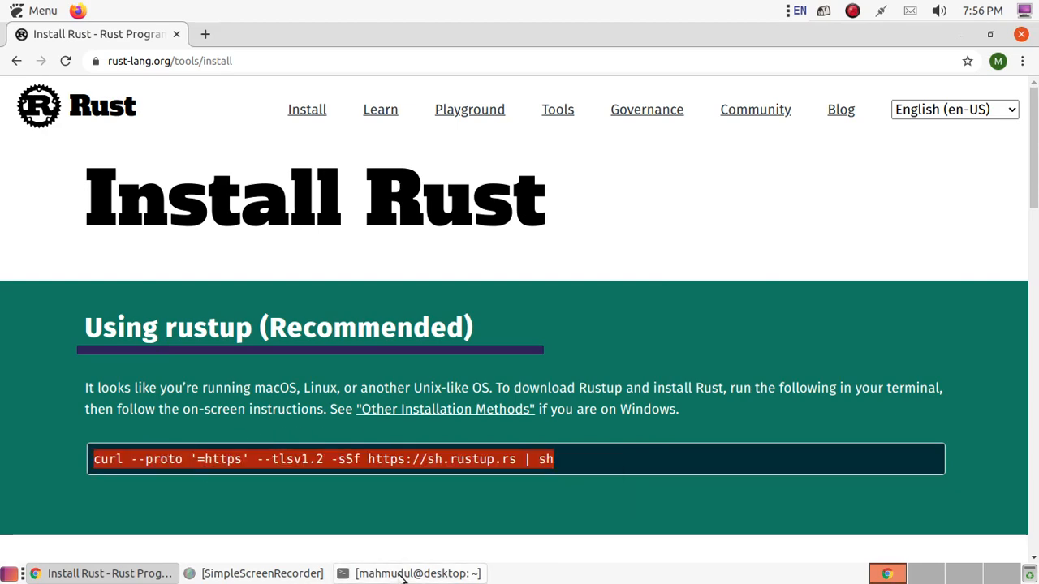
- Copy the rustup curl command from the page and run it in the terminal
right_click(376, 373)
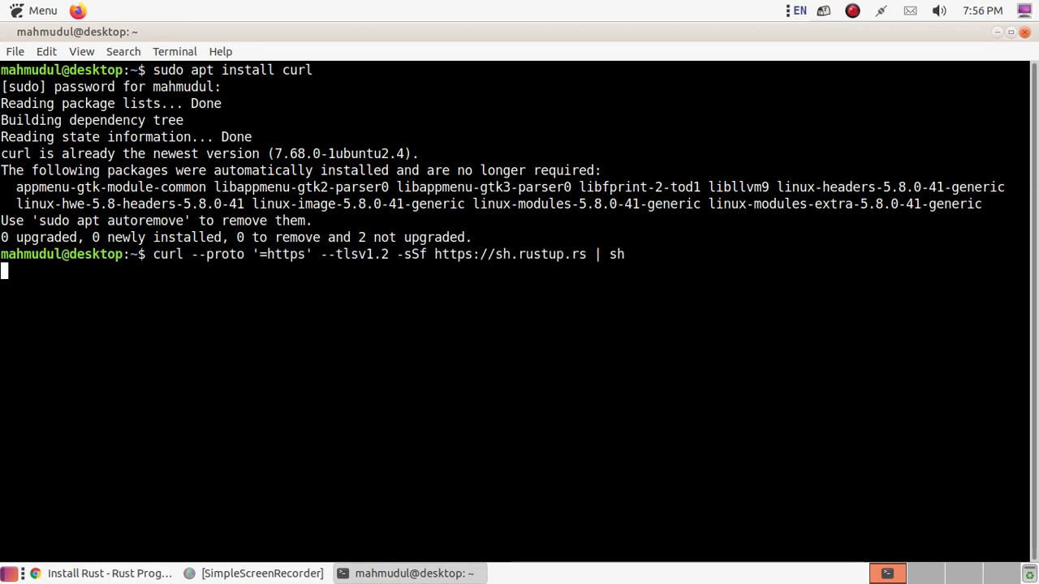
key("Return")
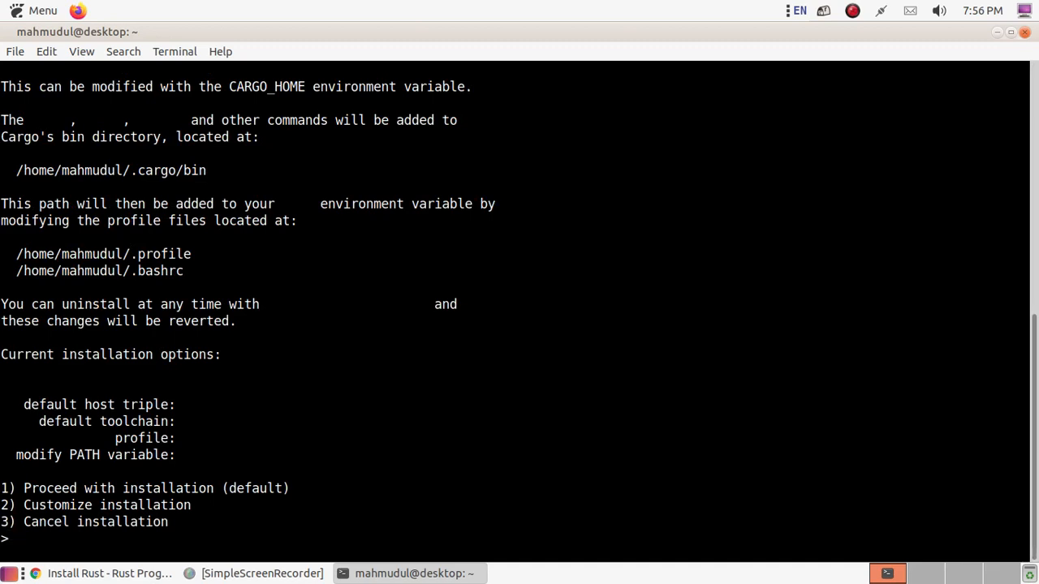
mouse_move(309, 487)
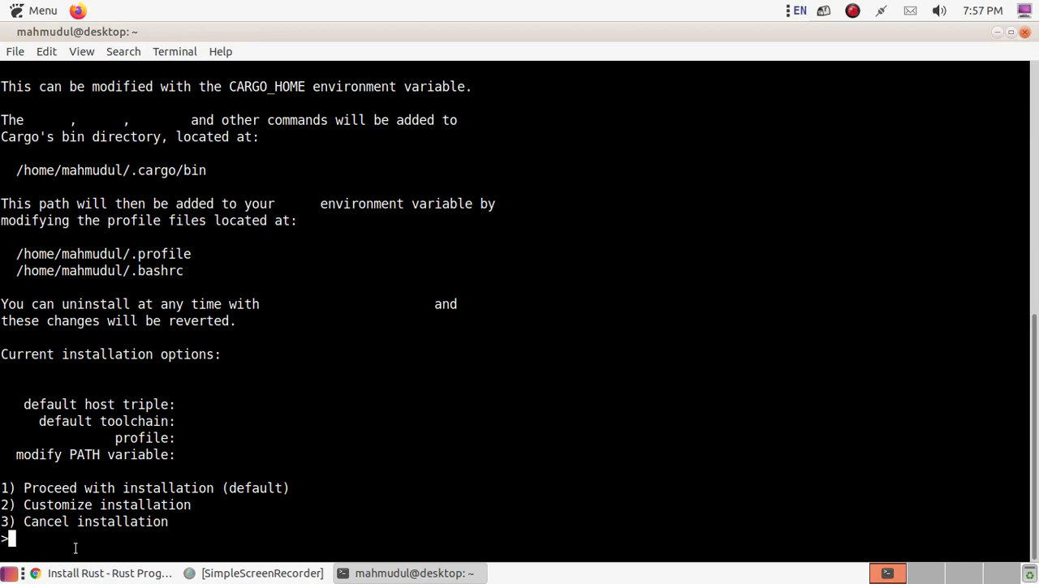
- Choose option 1 to proceed with the default rustup installation
type("1")
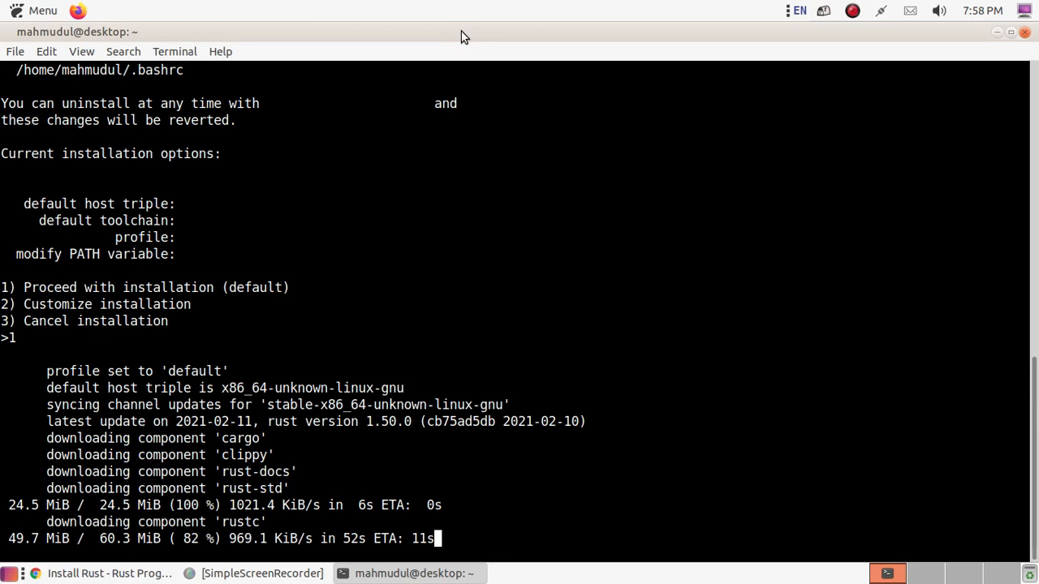
mouse_move(949, 84)
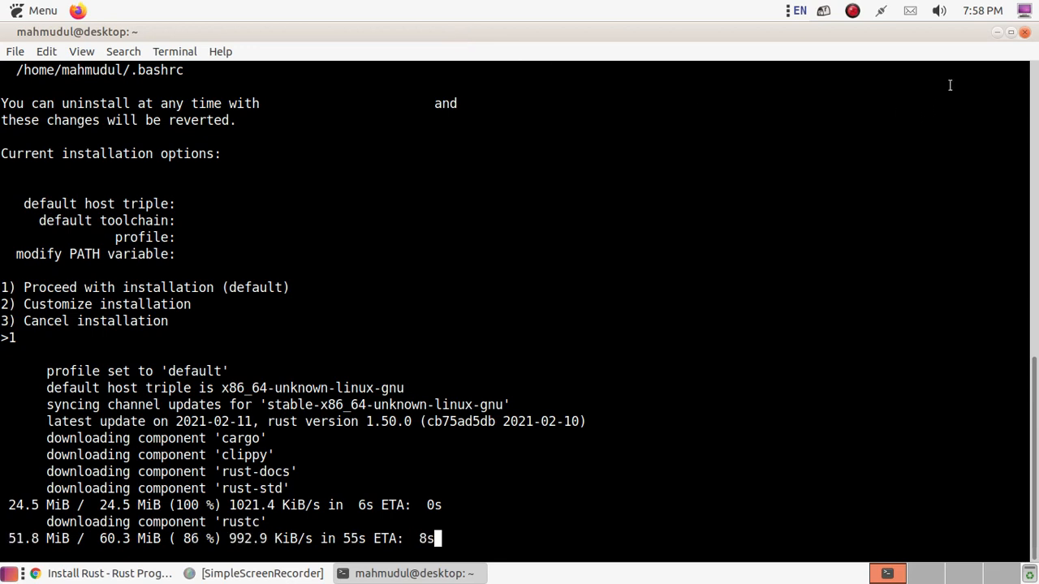
mouse_move(1013, 32)
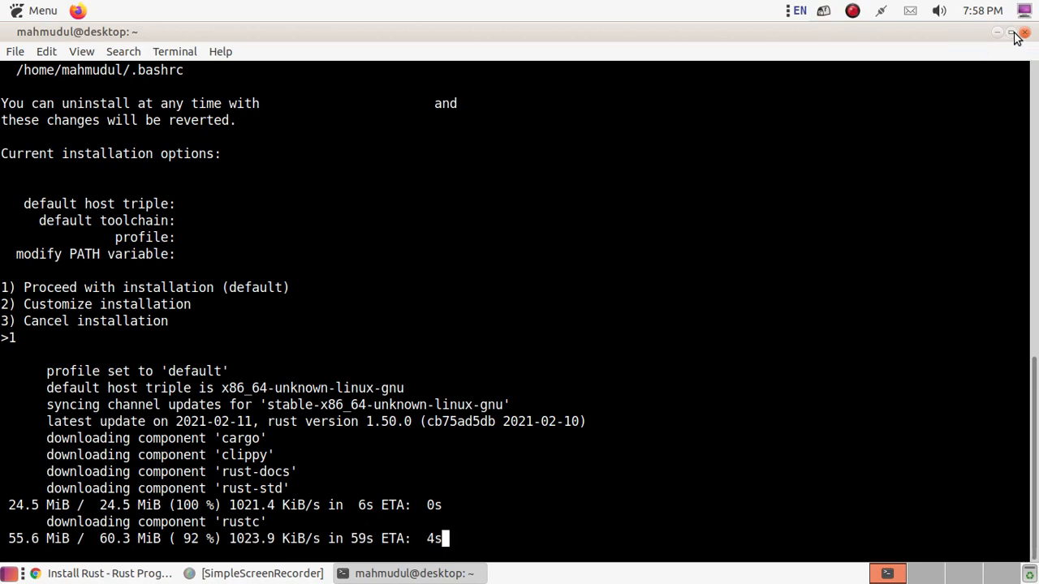
- Shrink the terminal window while rustup installs the Rust 1.50.0 components
left_click(1015, 33)
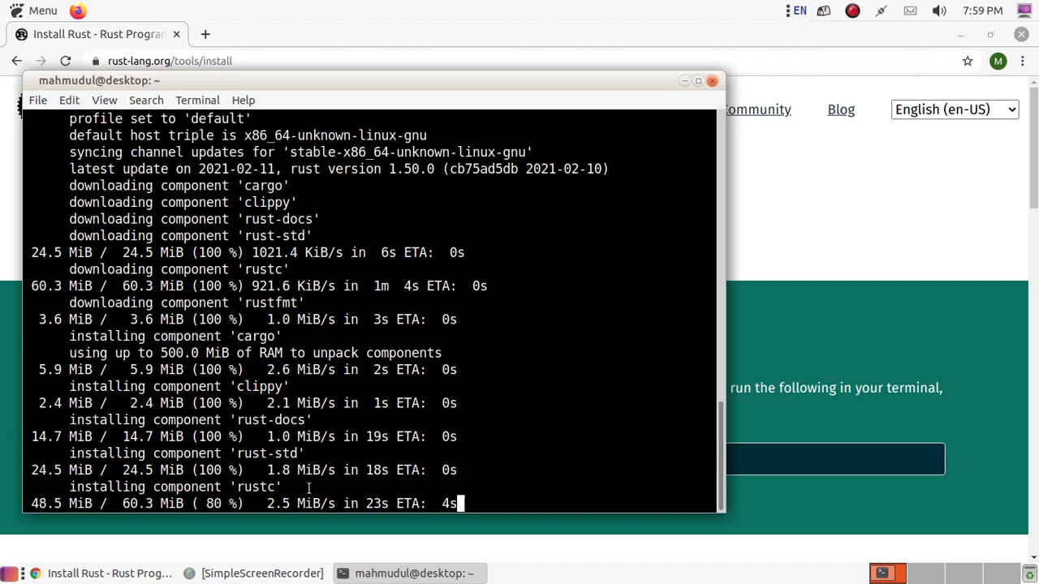
mouse_move(565, 442)
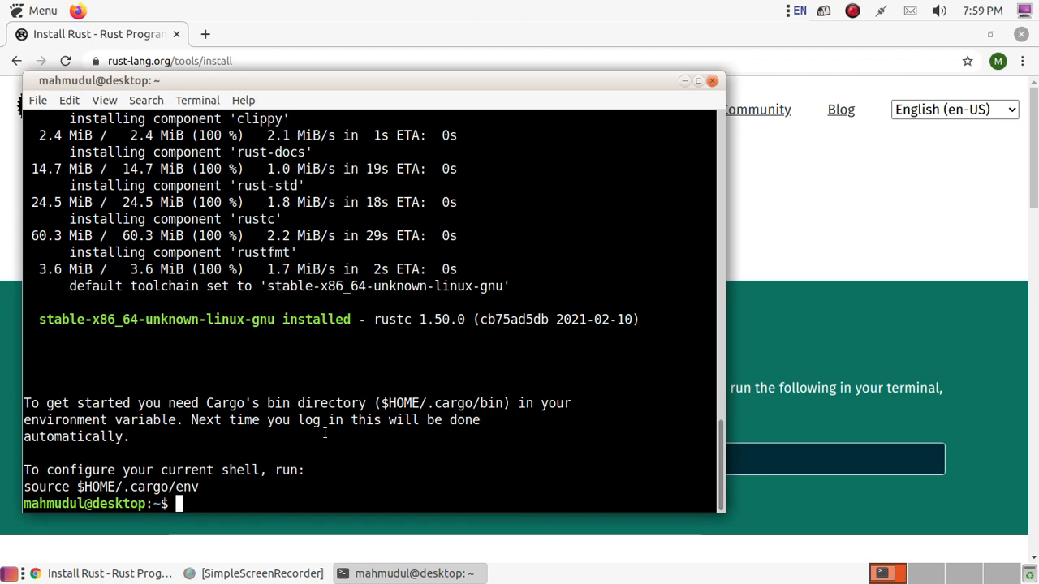
mouse_move(357, 493)
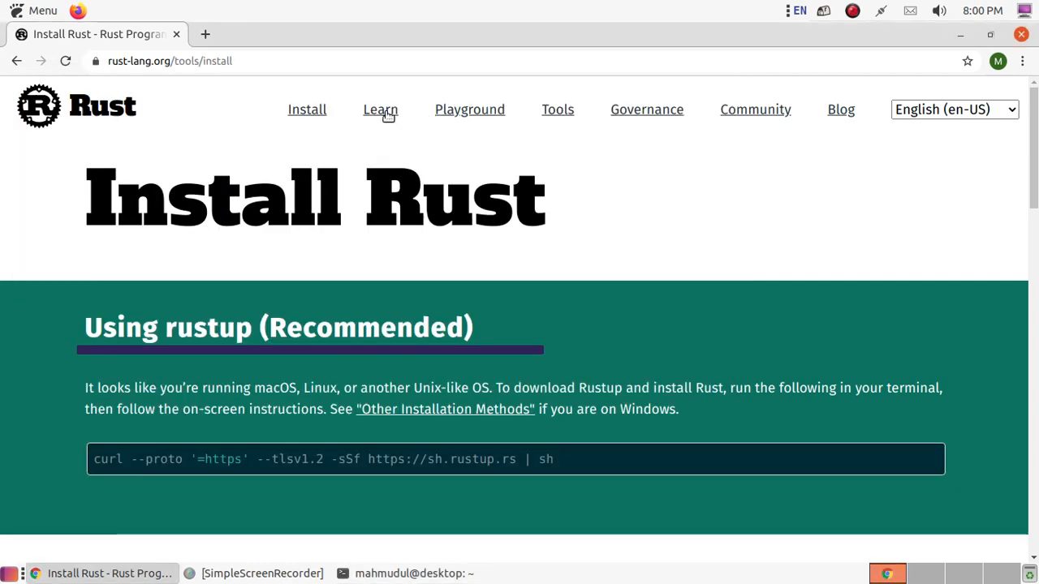
- Browse the Learn Rust page and follow the 'DO THE RUSTLINGS COURSE!' link
left_click(380, 110)
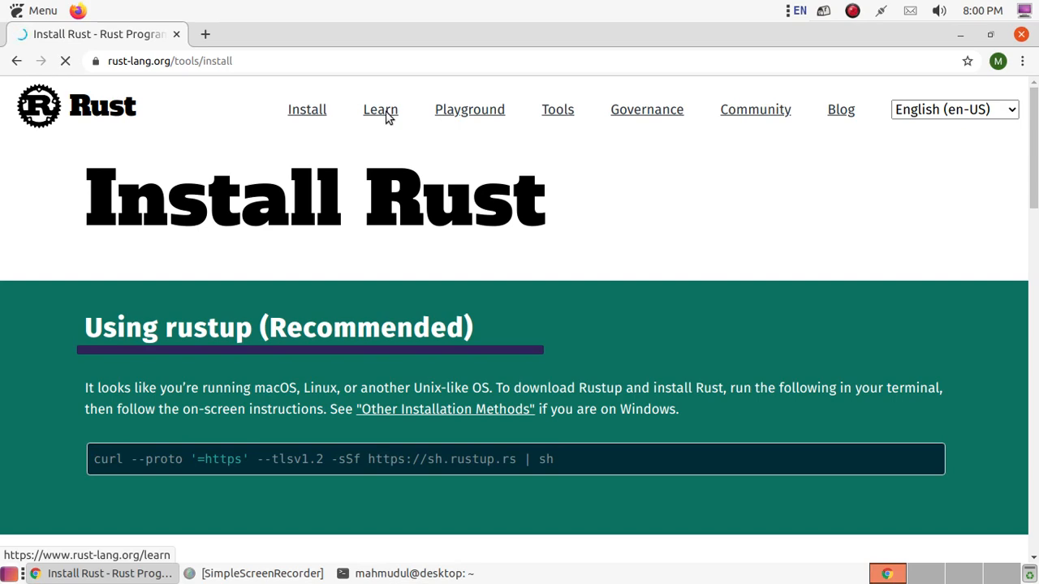
left_click(379, 110)
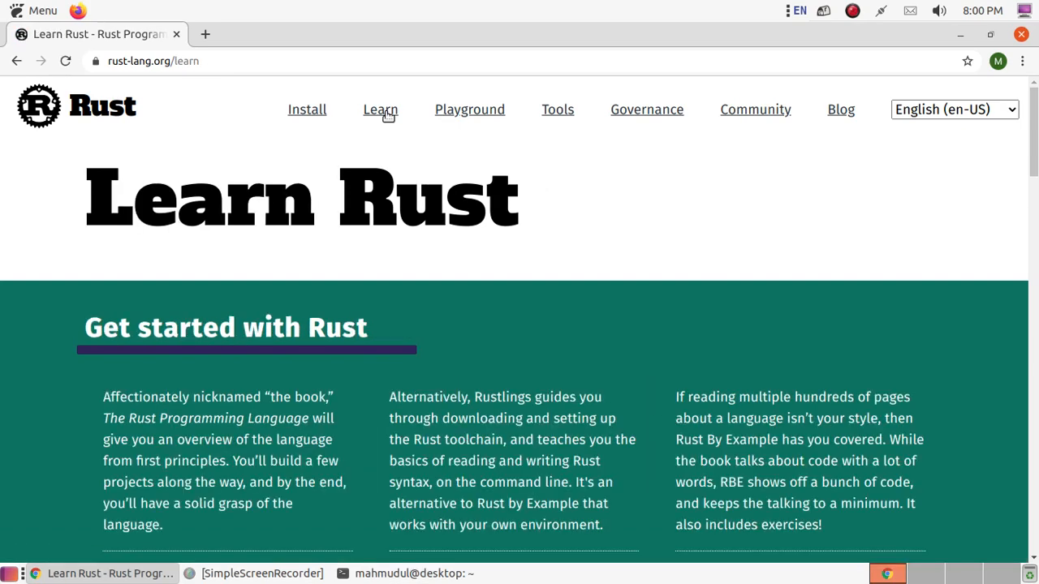
scroll("down", 3)
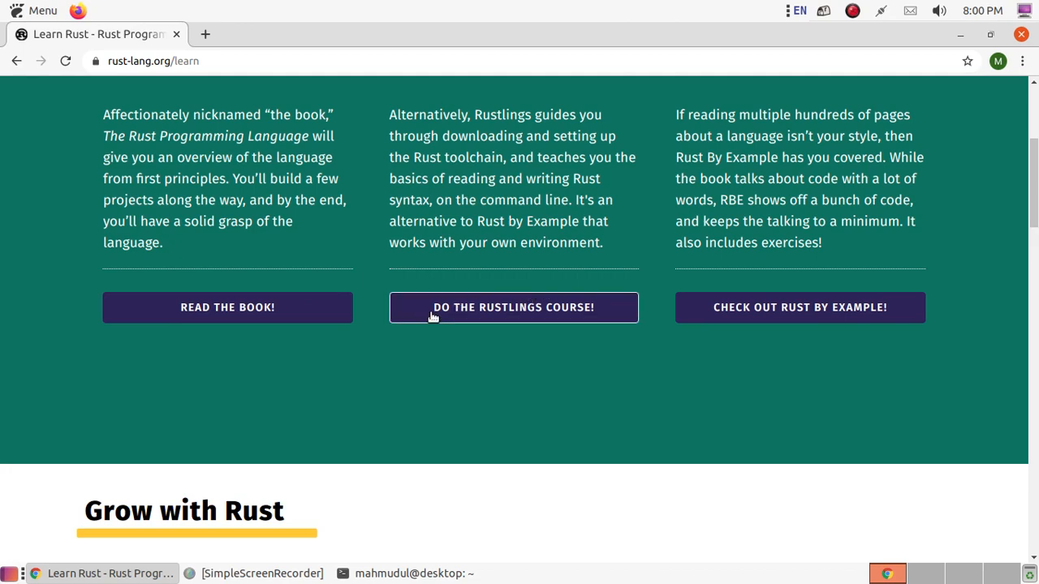
scroll("down", 3)
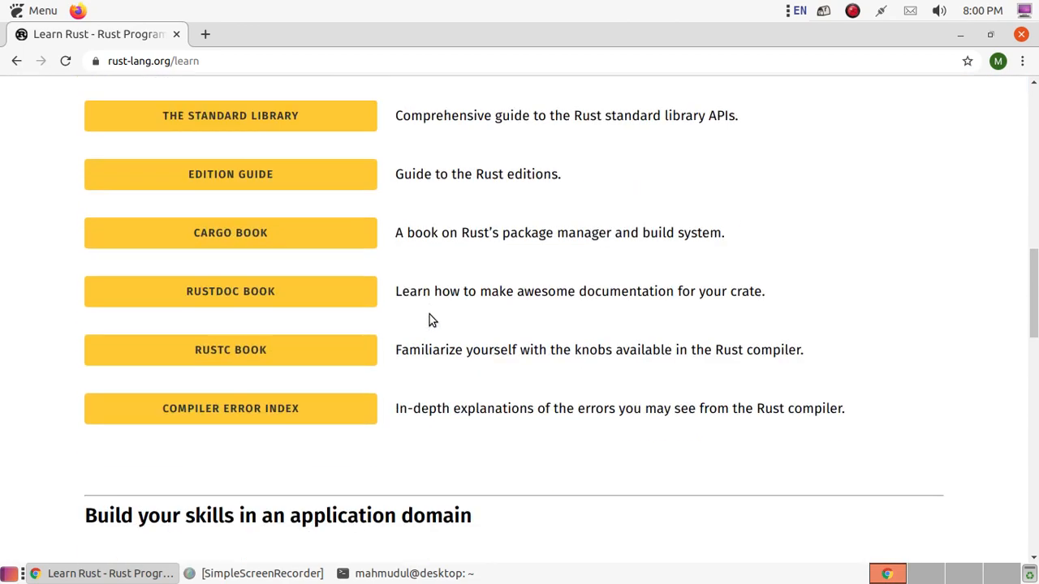
scroll("down", 3)
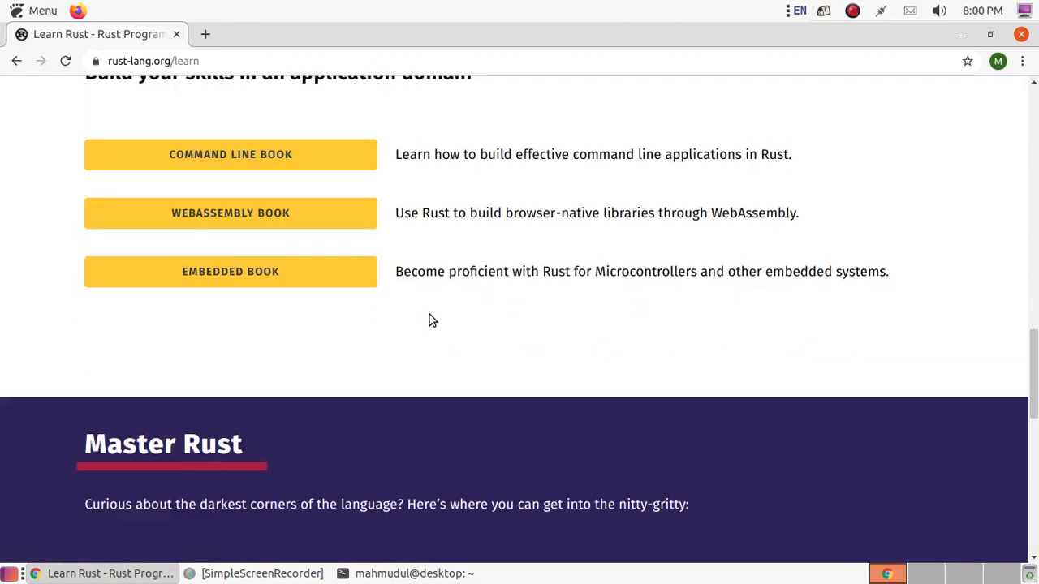
scroll("down", 3)
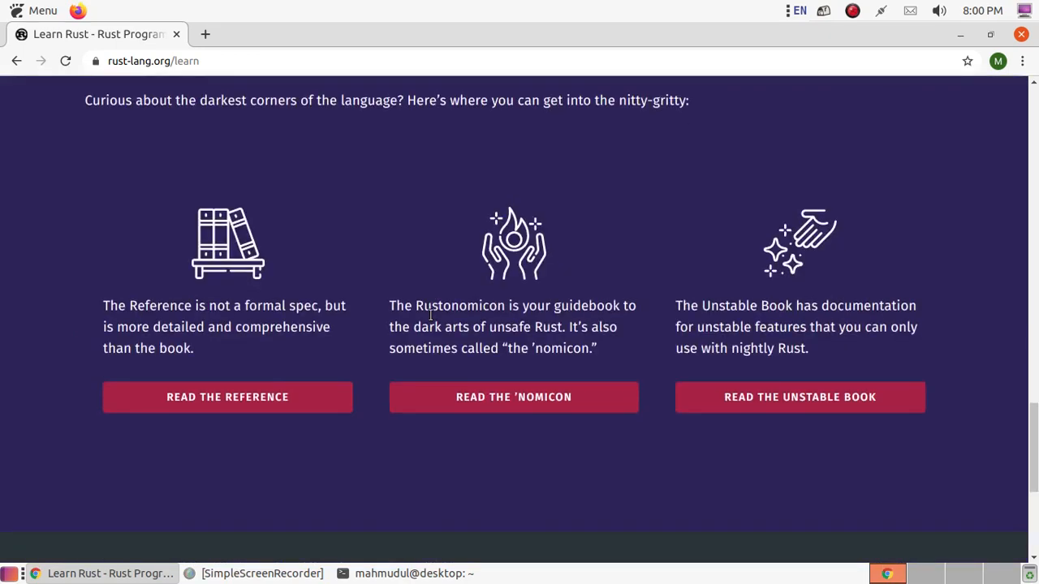
scroll("down", 3)
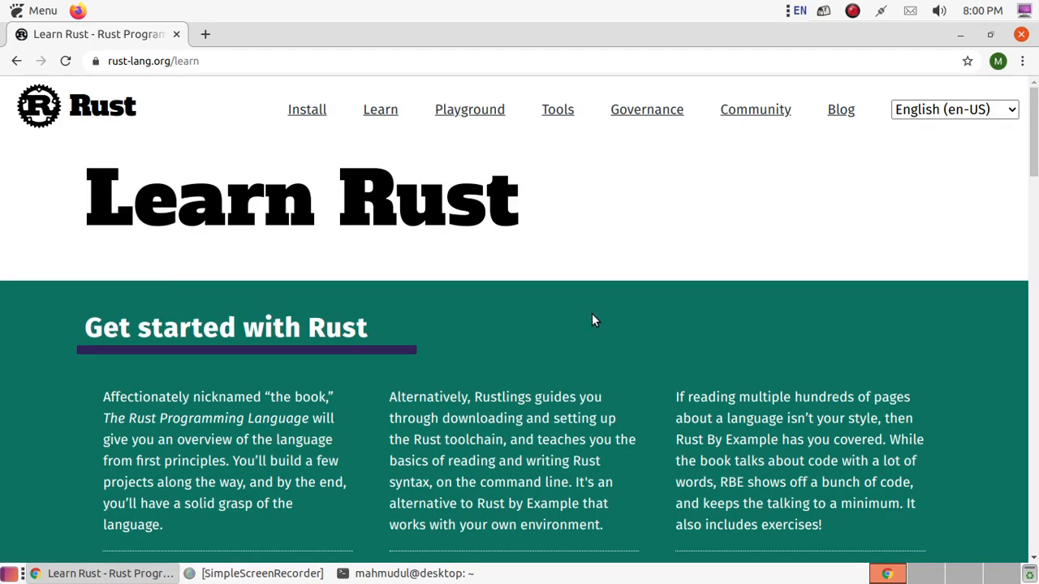
scroll("down", 3)
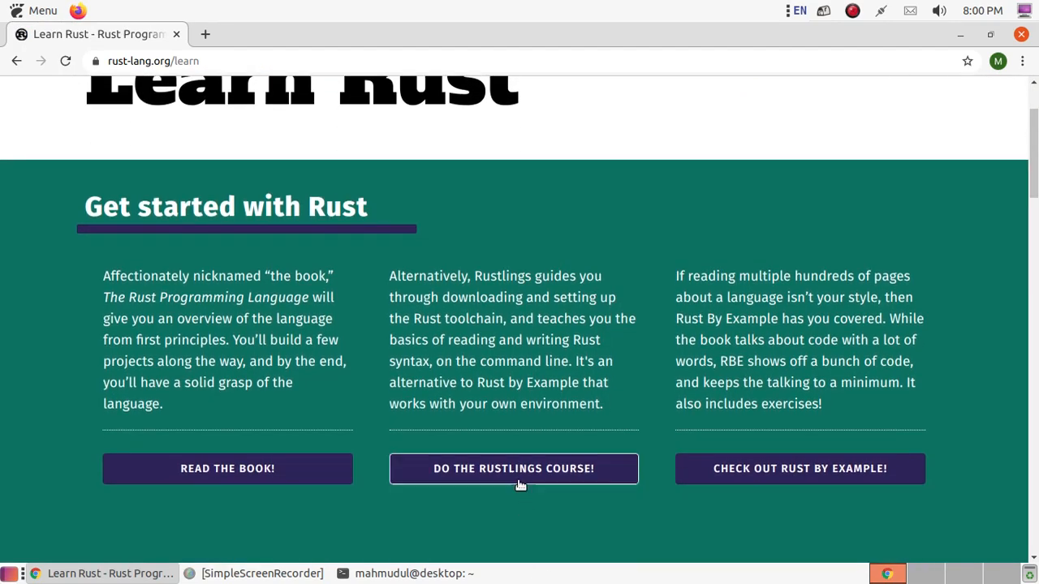
left_click(512, 467)
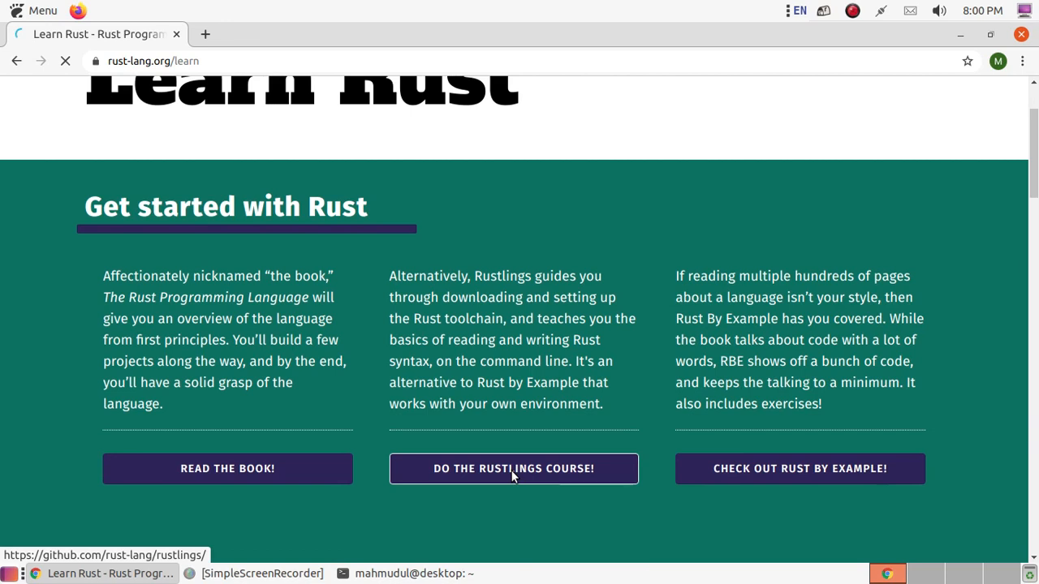
left_click(513, 468)
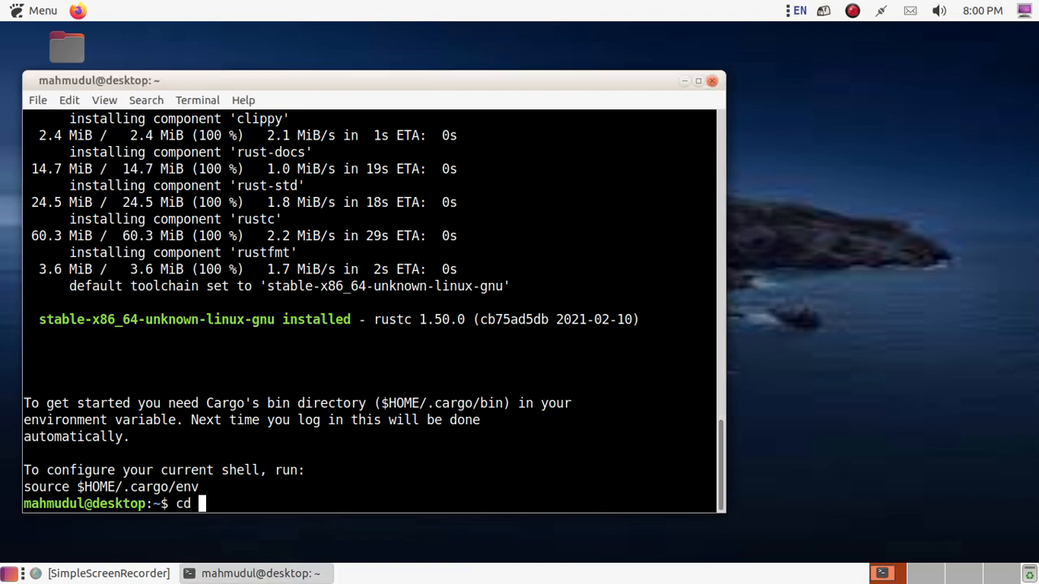
- Move into Desktop and start 'nano hello.rs' to create the new file
type("Desktop/")
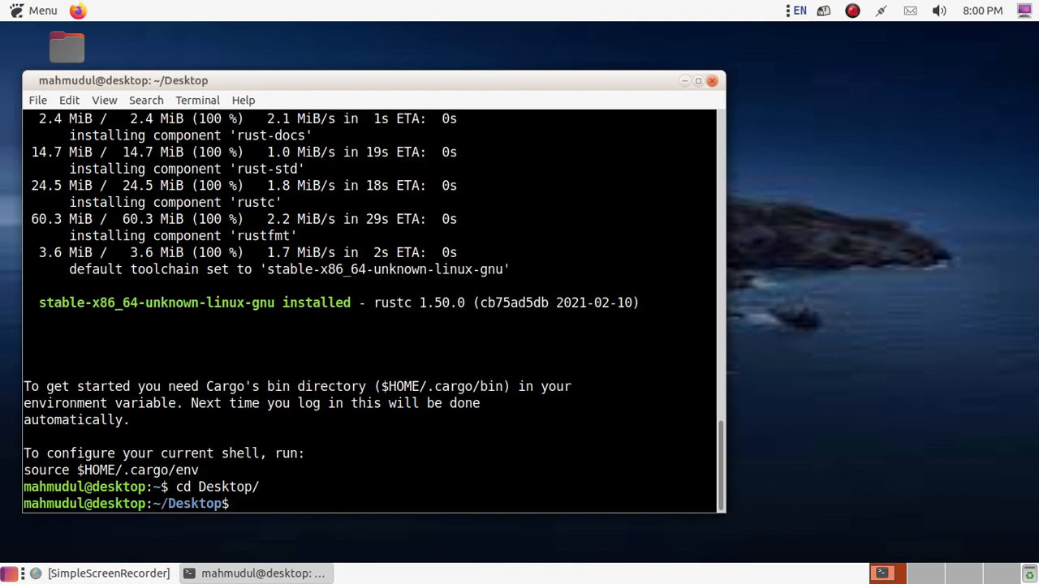
type("na")
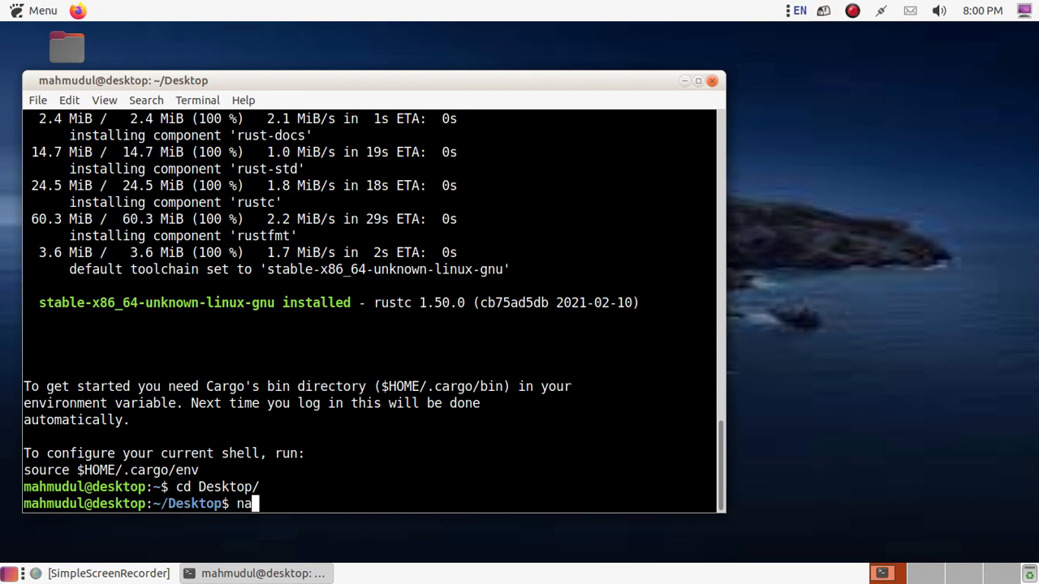
type("no")
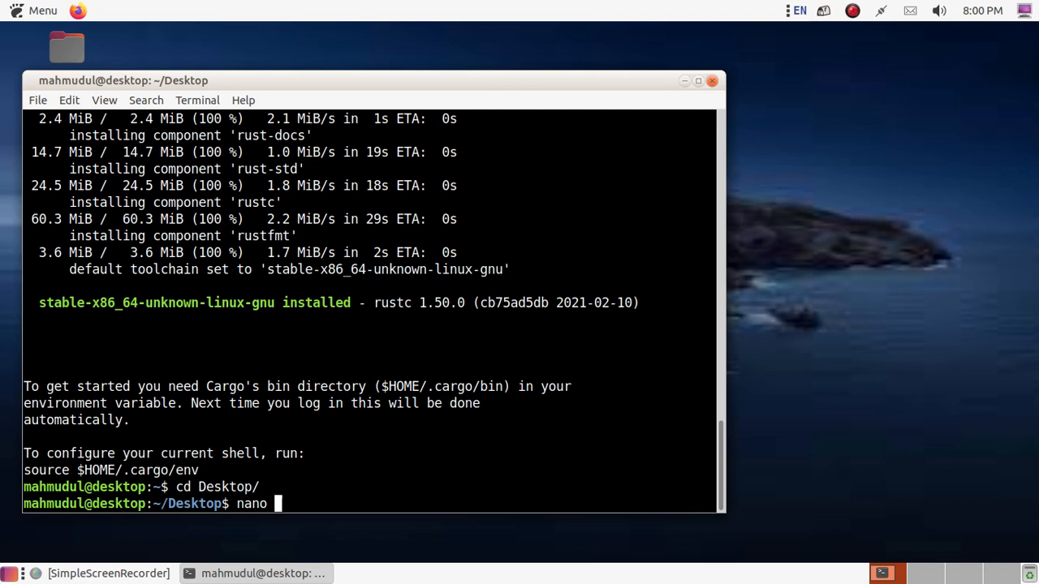
mouse_move(279, 503)
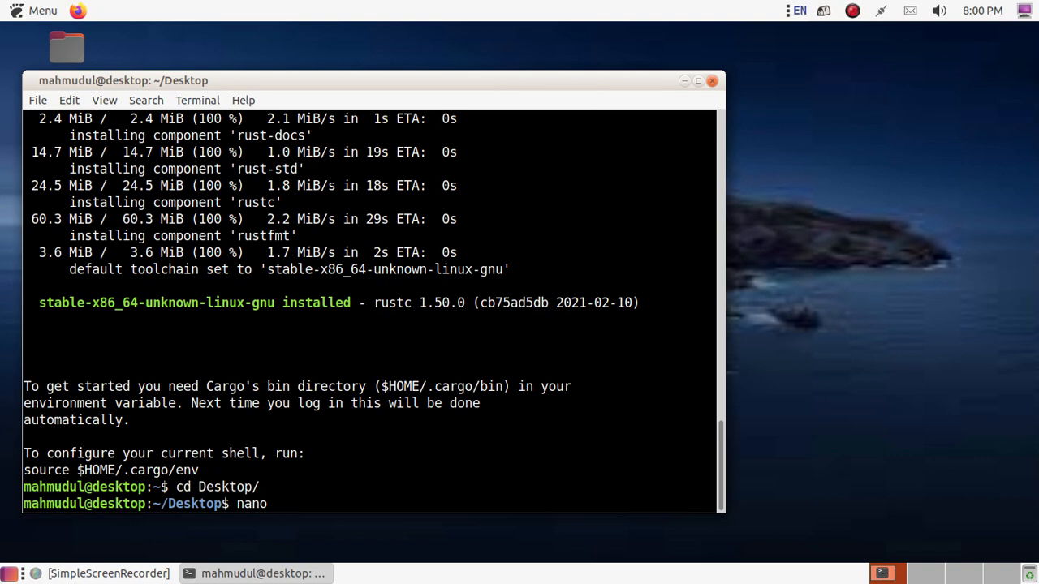
type("hell")
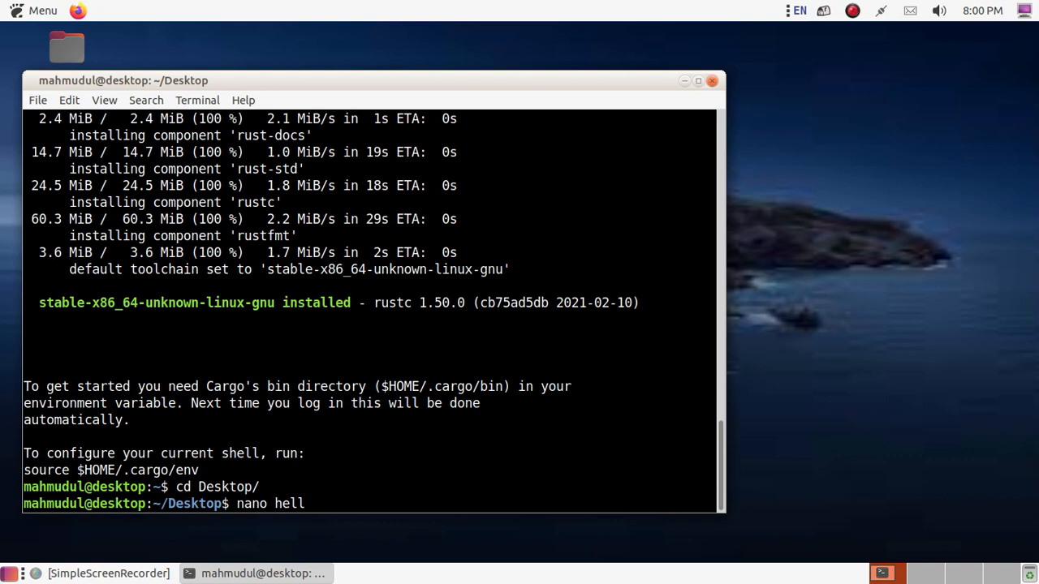
type(".")
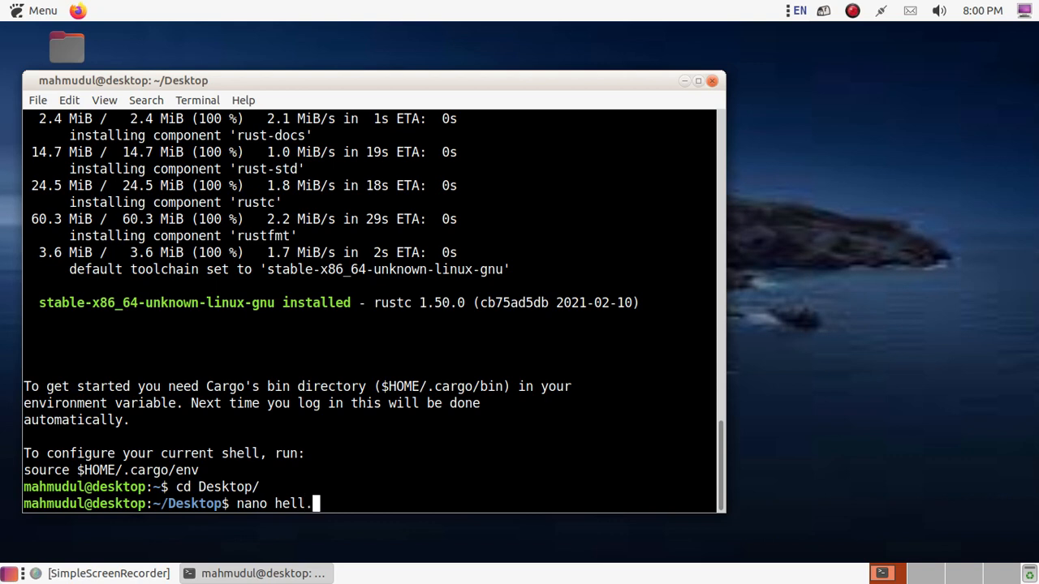
type("rs")
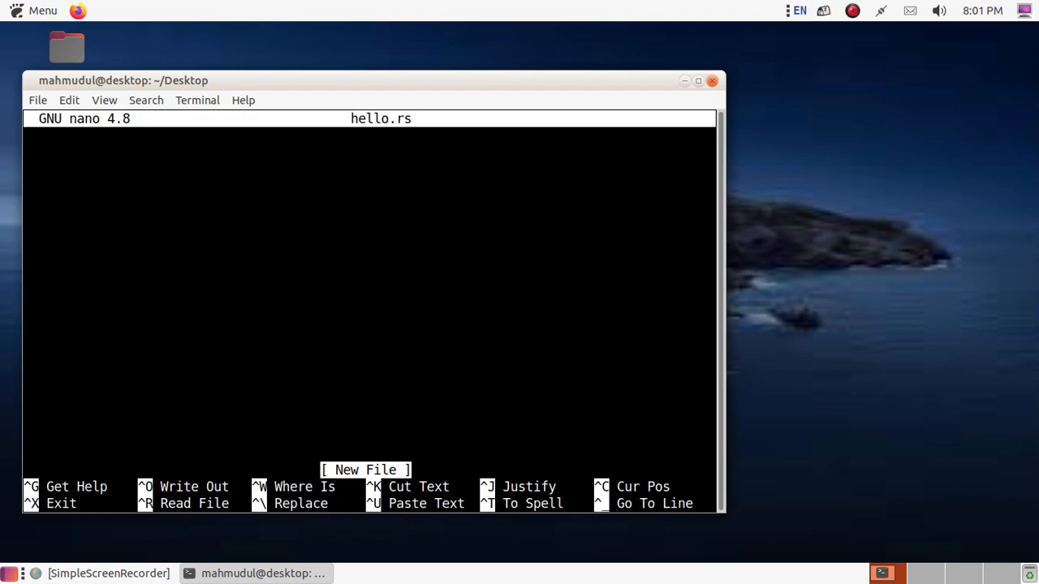
- Write fn main(){ println!("Hello OSTechHelp!"); } into hello.rs, then save and exit nano
type("fn")
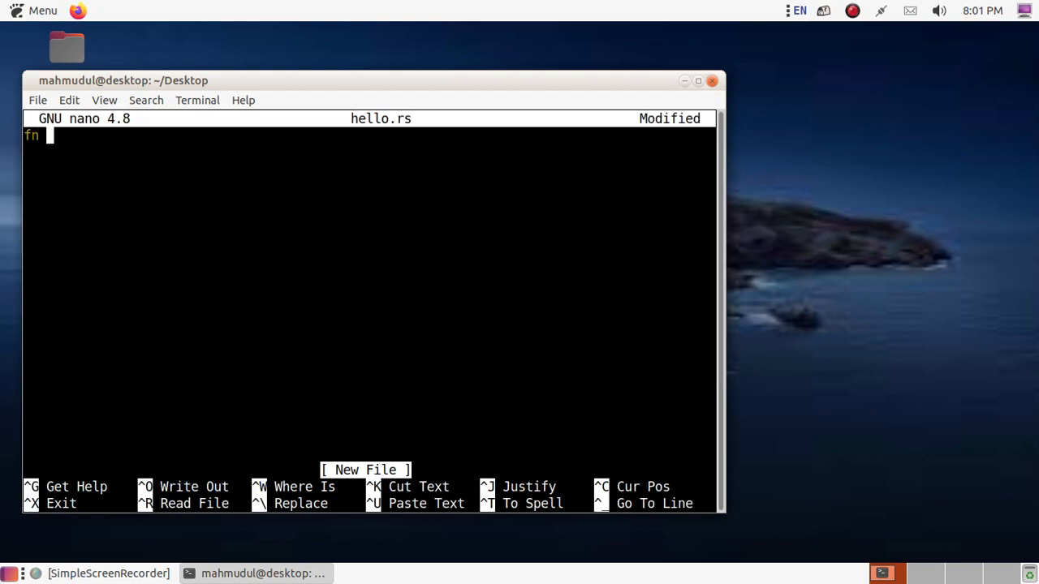
type("main")
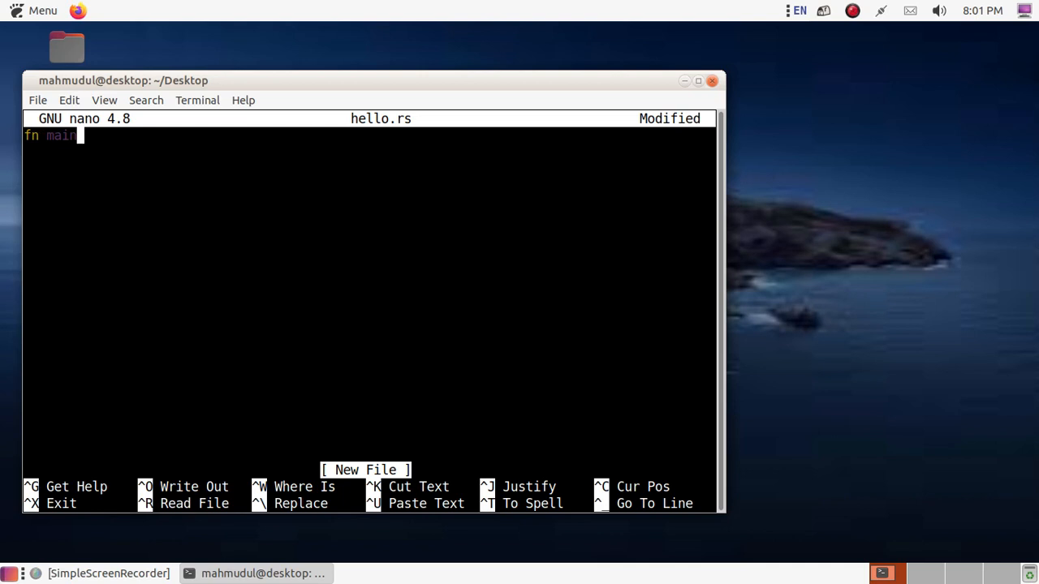
type("(){")
type("}")
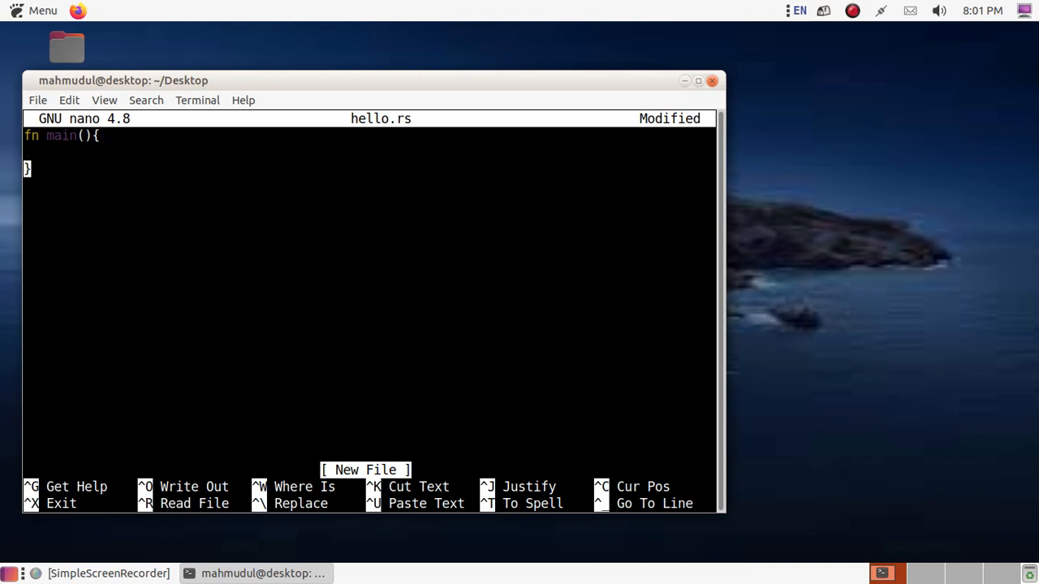
type("p")
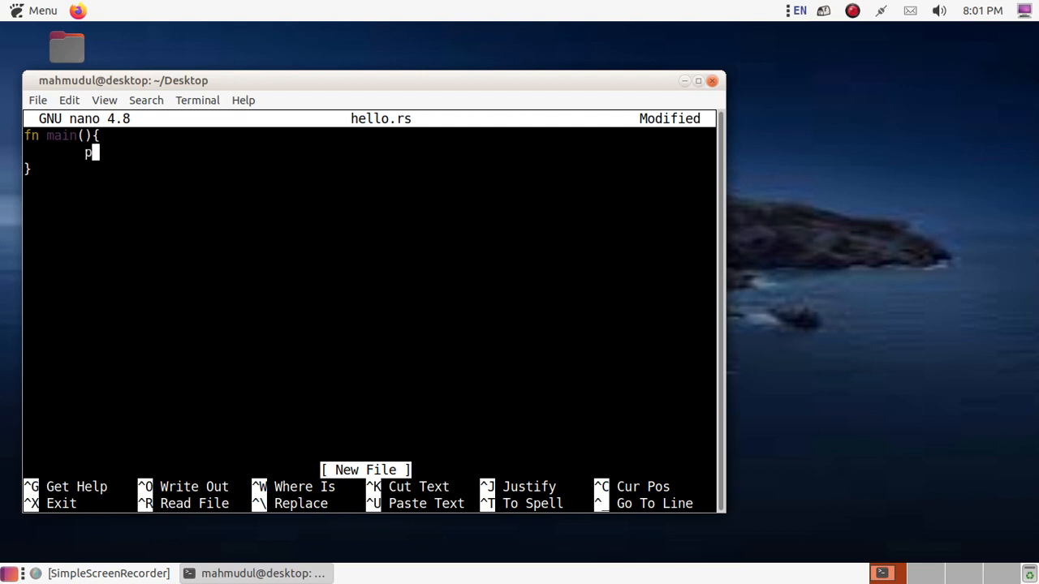
type("rin")
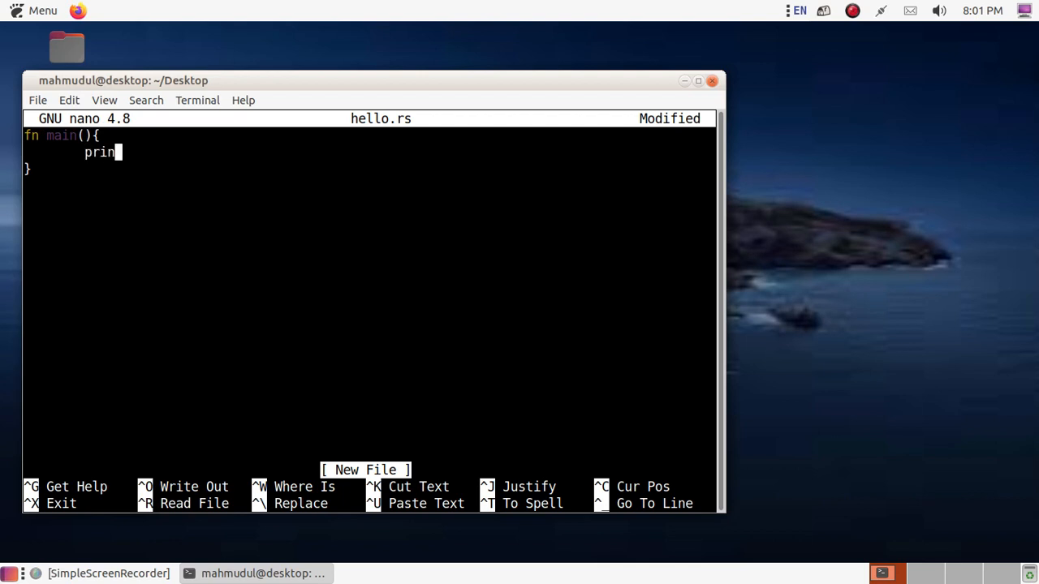
type("t")
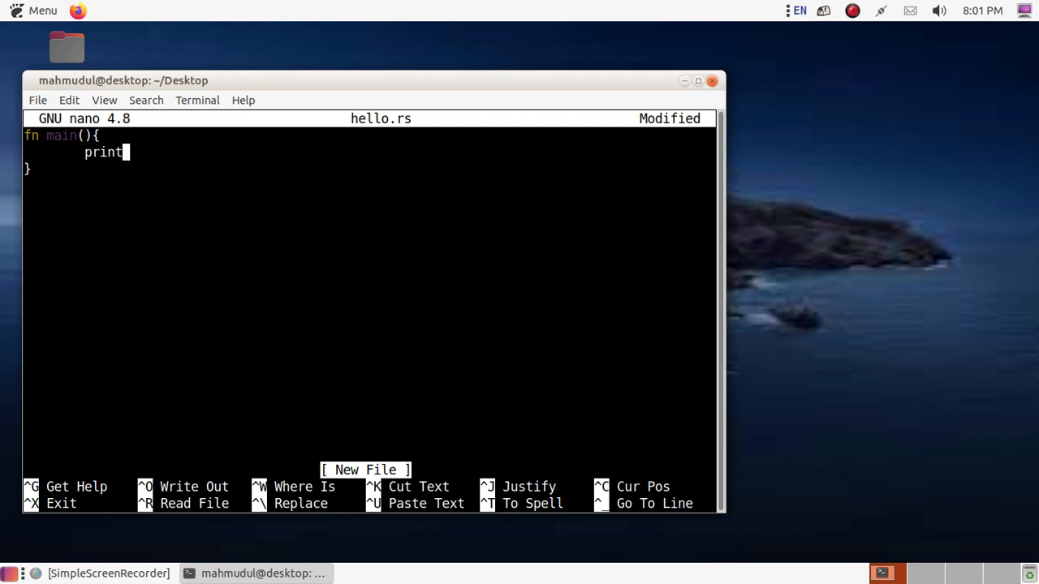
type("ln!")
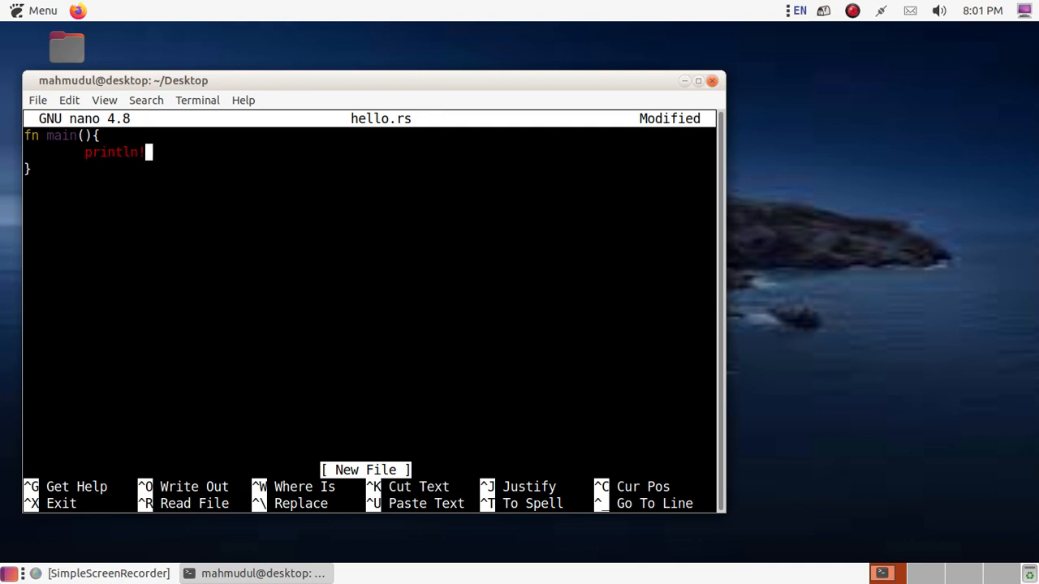
type("()")
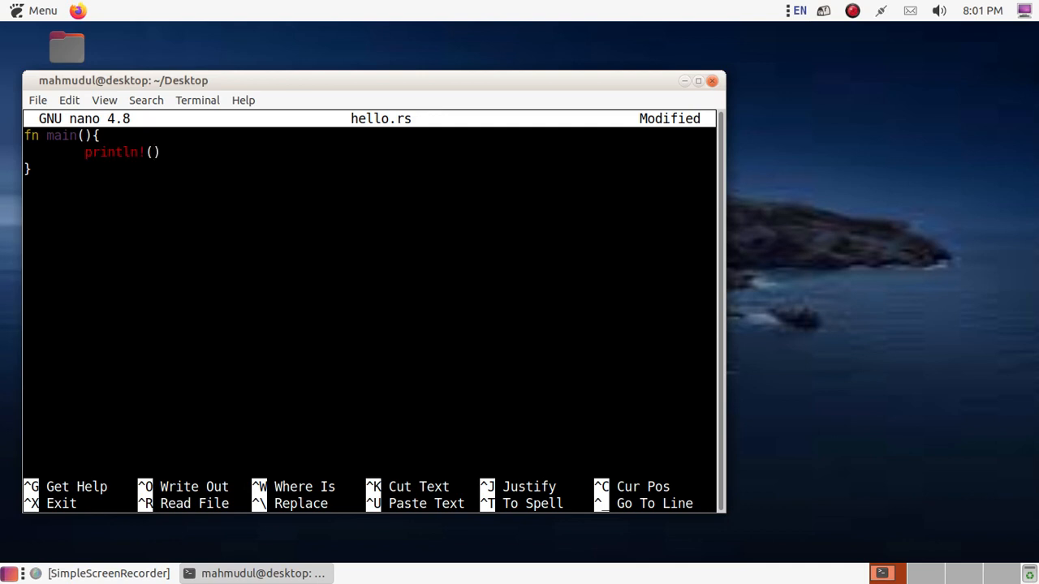
type("\";")
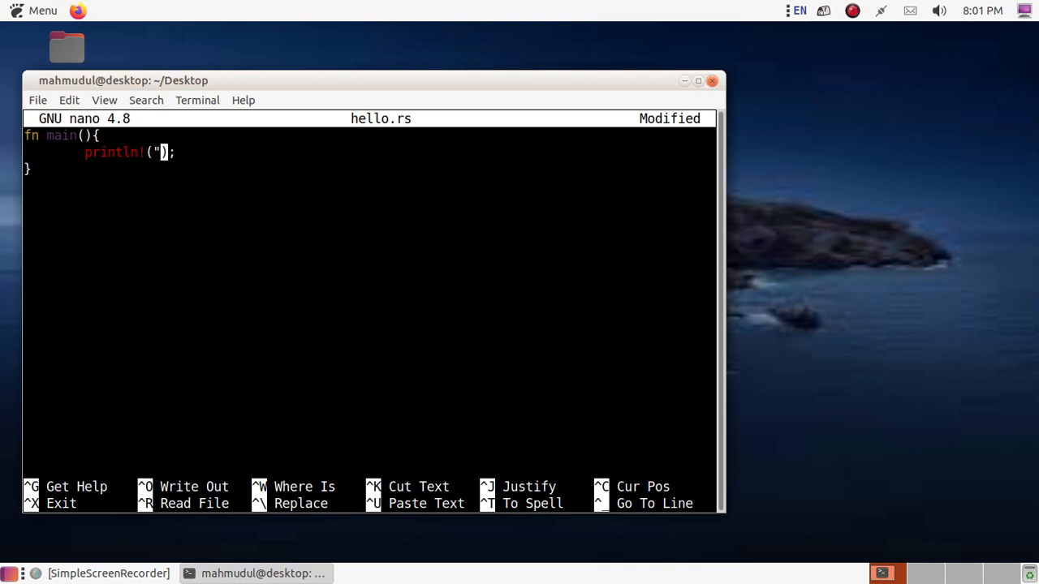
type("\"")
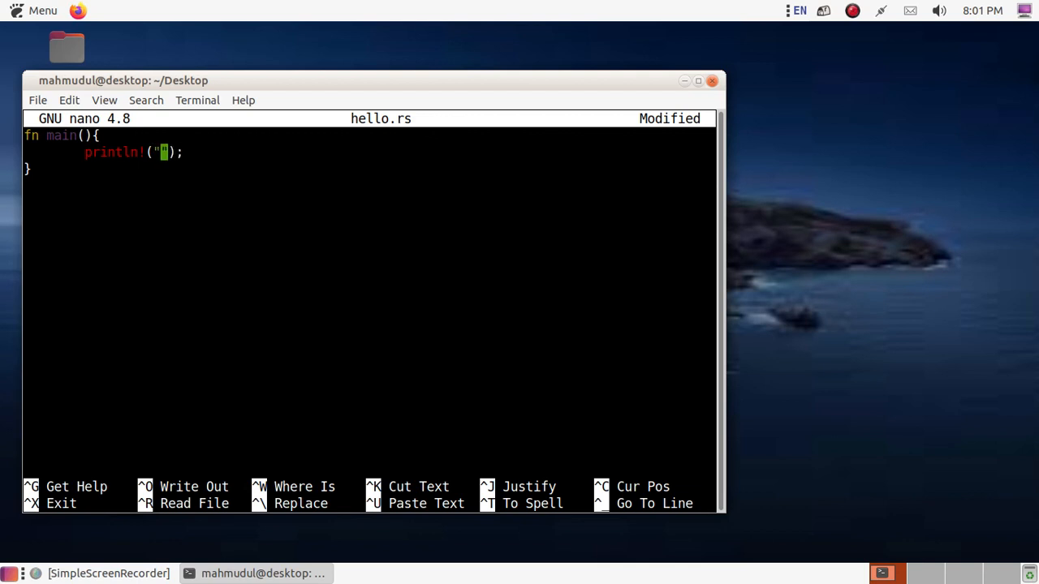
type("Hello")
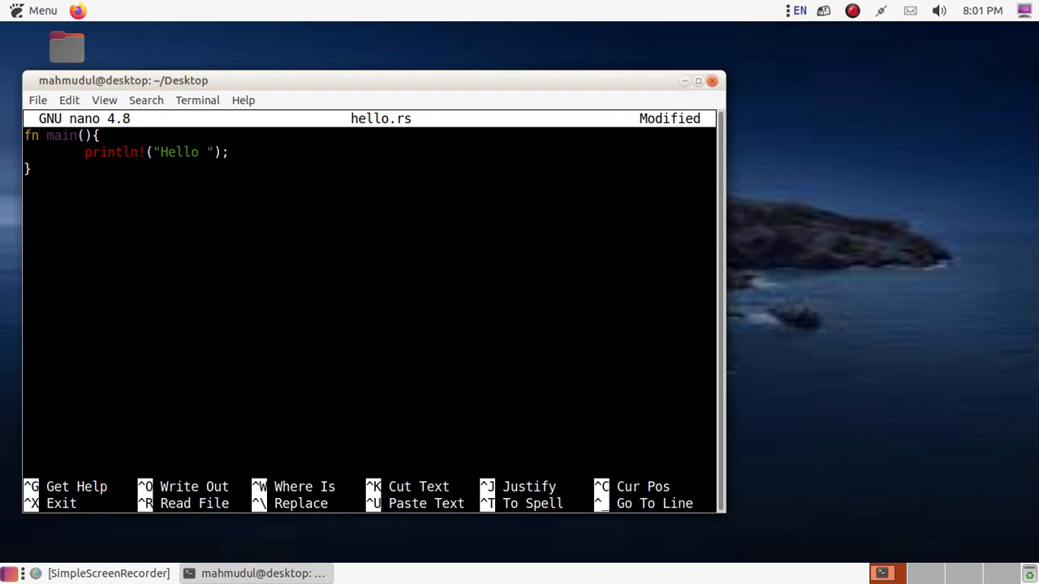
type("OS")
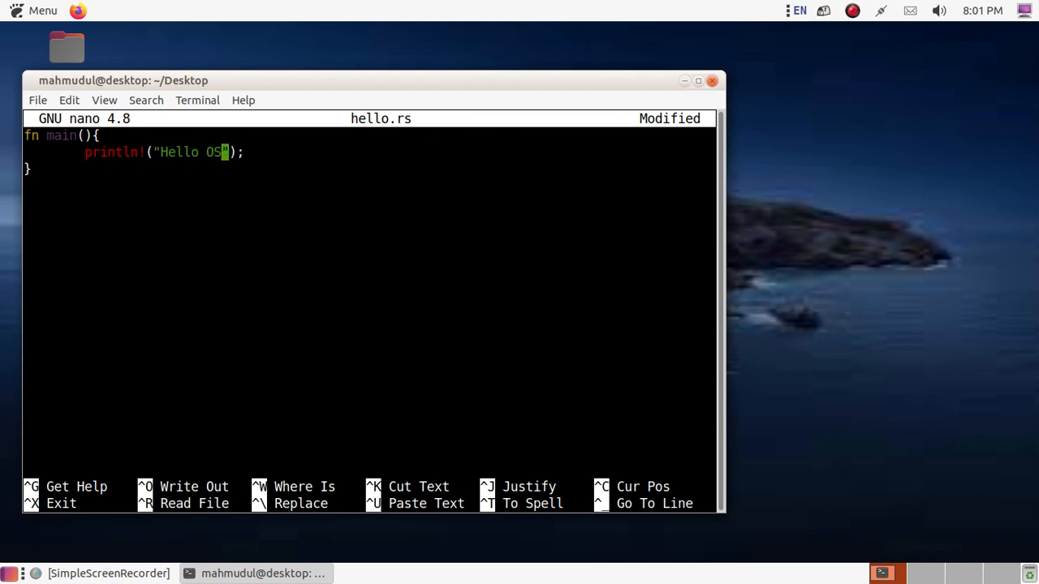
type("TechH")
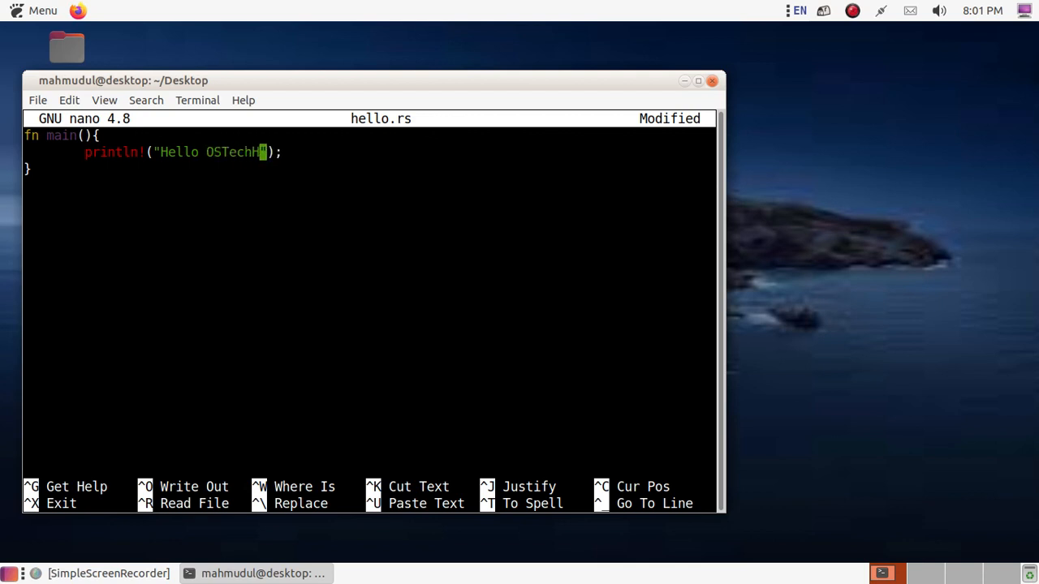
type("elp!")
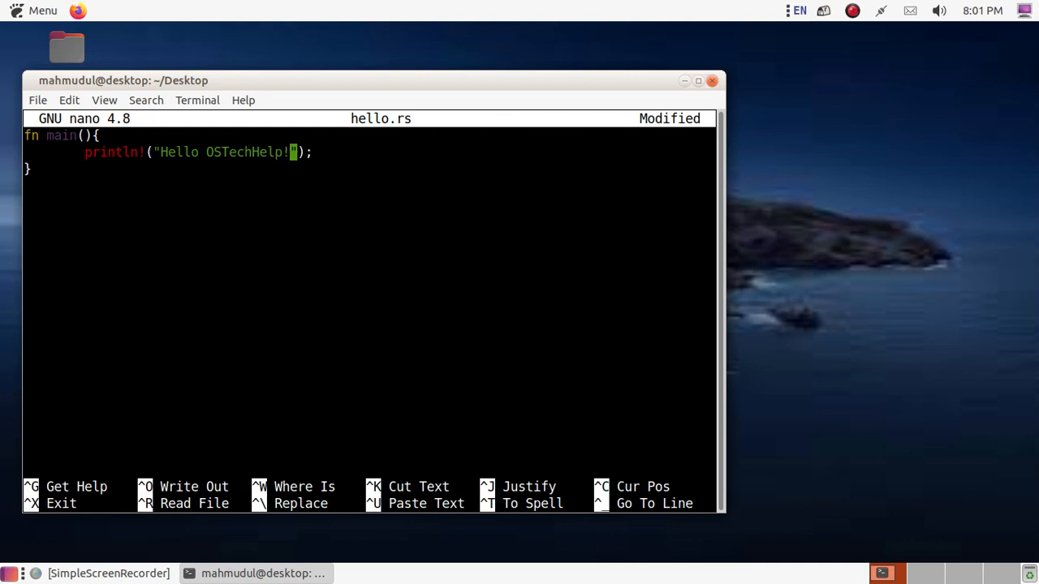
key("ctrl+x")
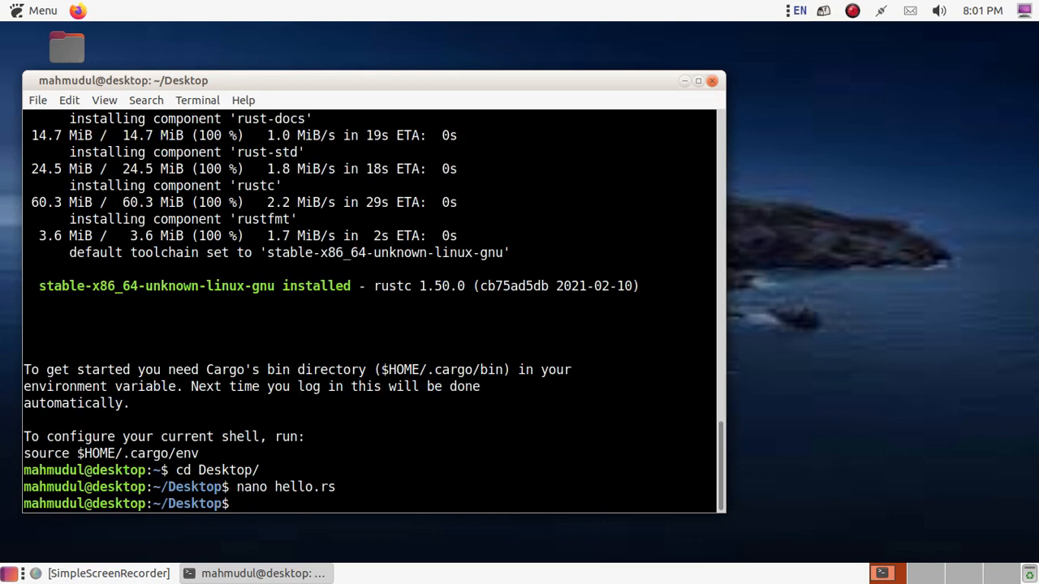
- Compile the program with 'rustc hello.rs', producing a hello executable on the Desktop
type("ruc")
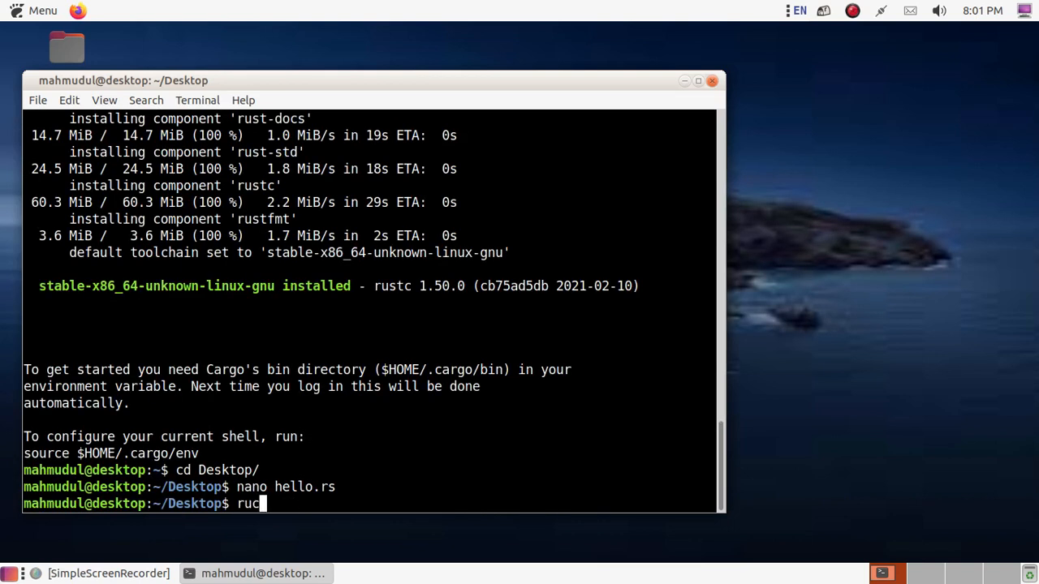
type("s")
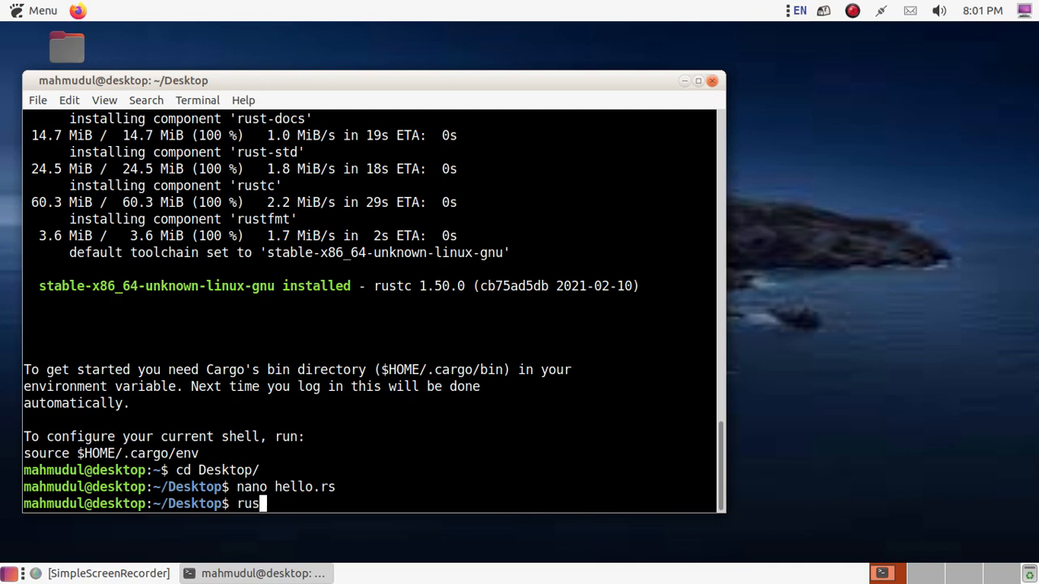
type("c")
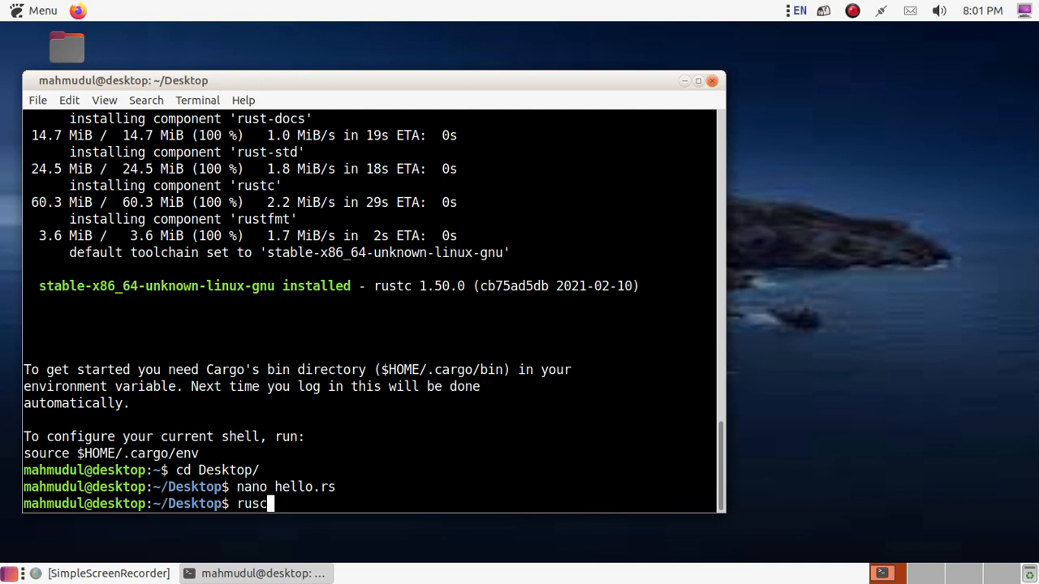
type("t")
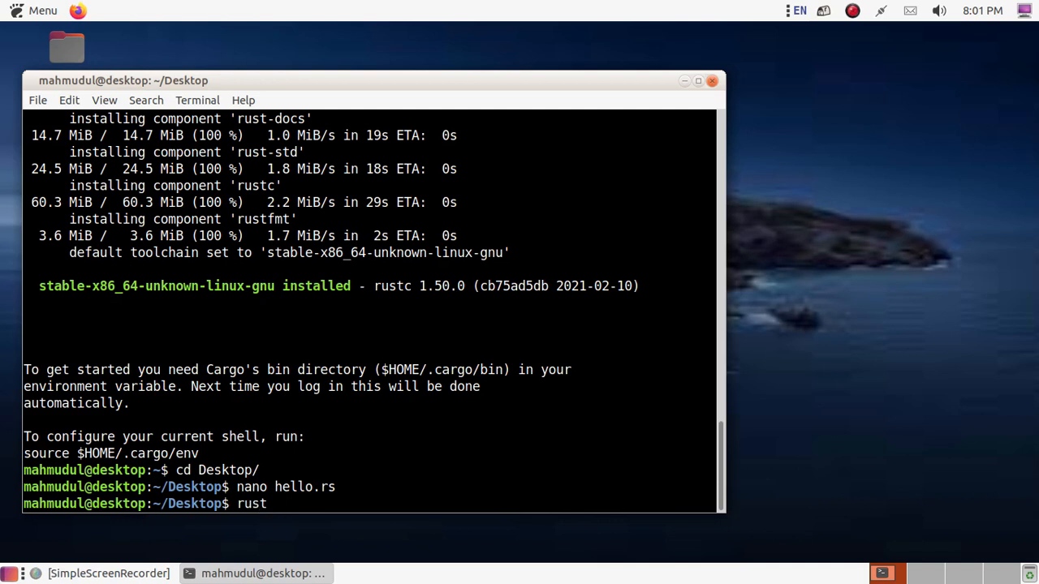
type("c")
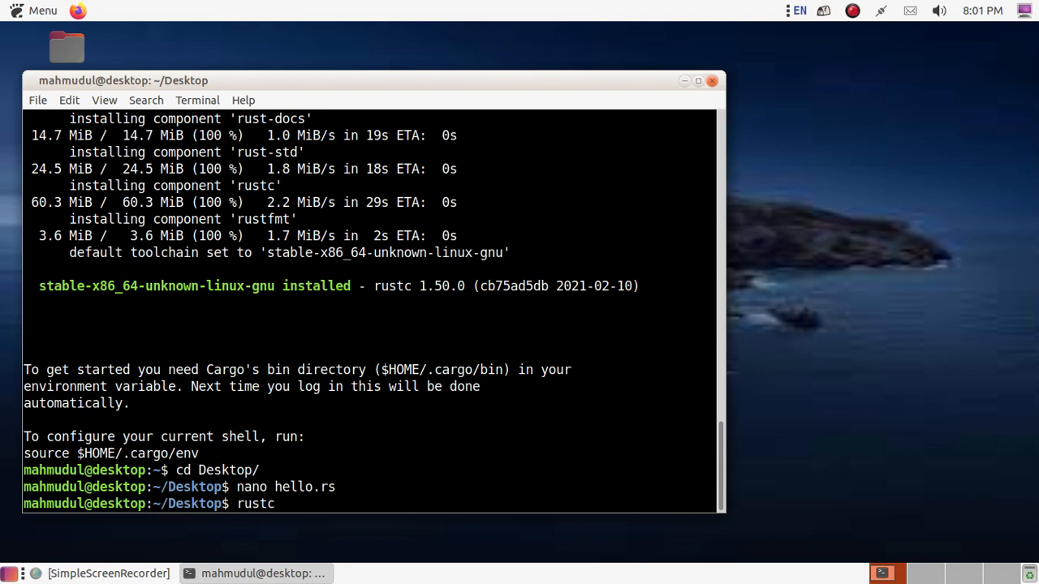
type("hello.rs")
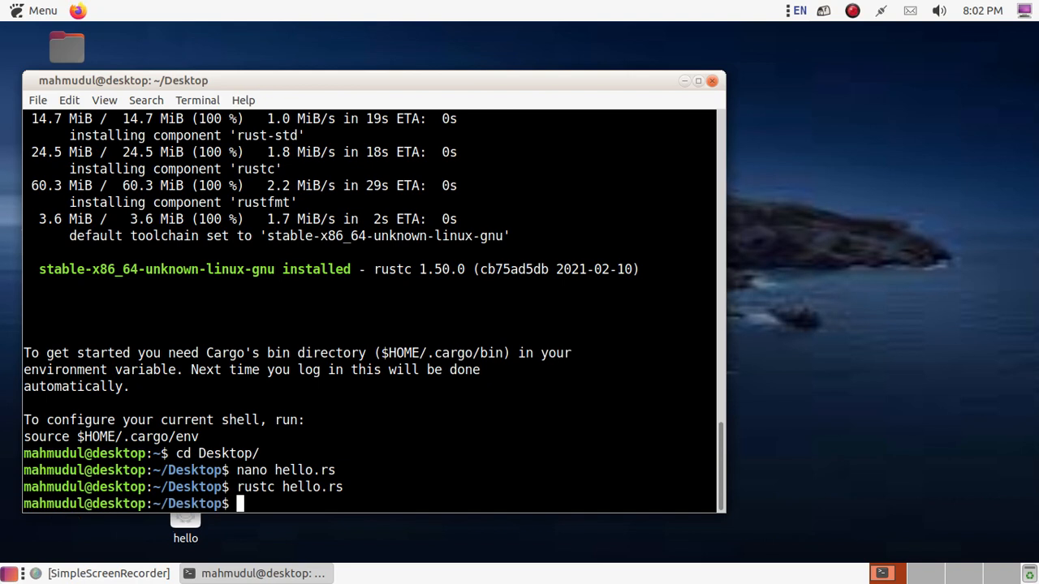
- Run './hello', which prints 'Hello OSTechHelp!'
type("./")
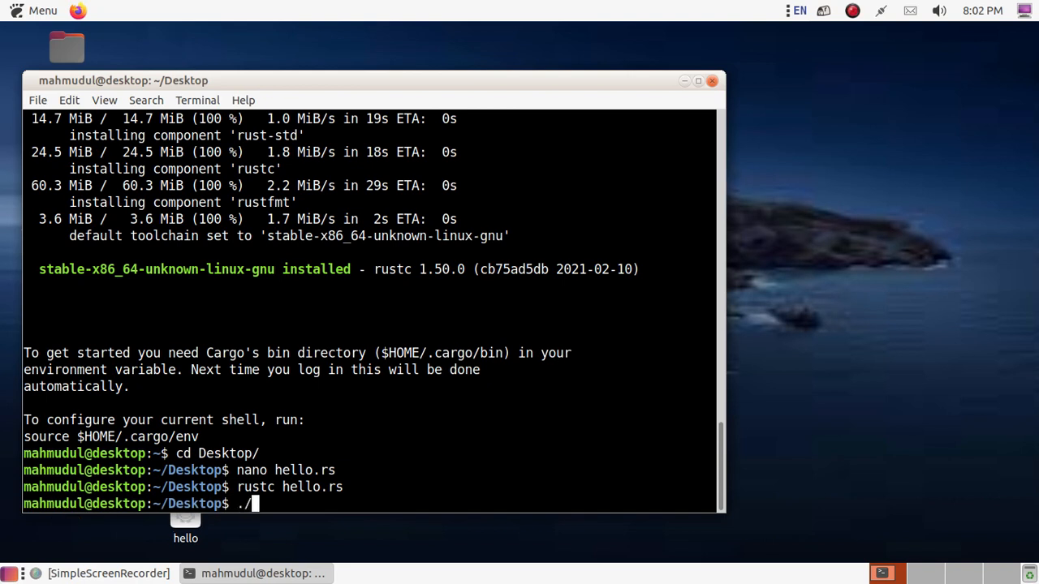
type("hello")
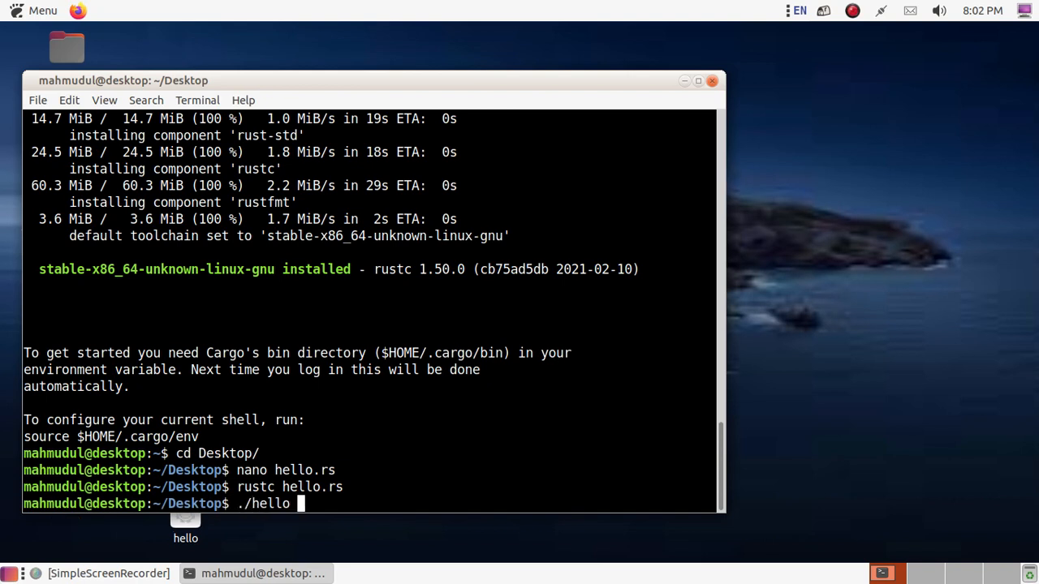
key("Return")
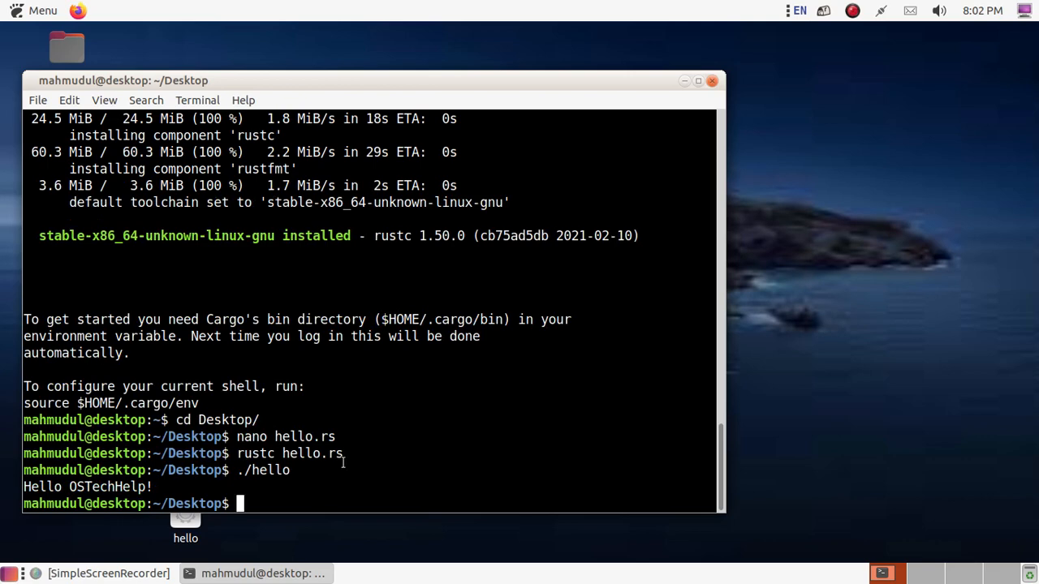
left_click(698, 81)
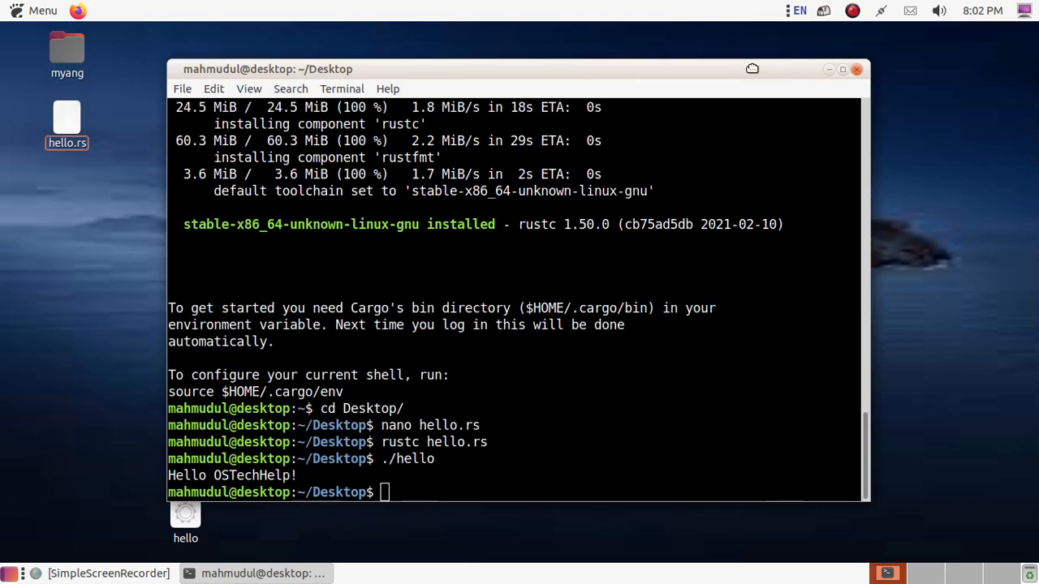
mouse_move(912, 300)
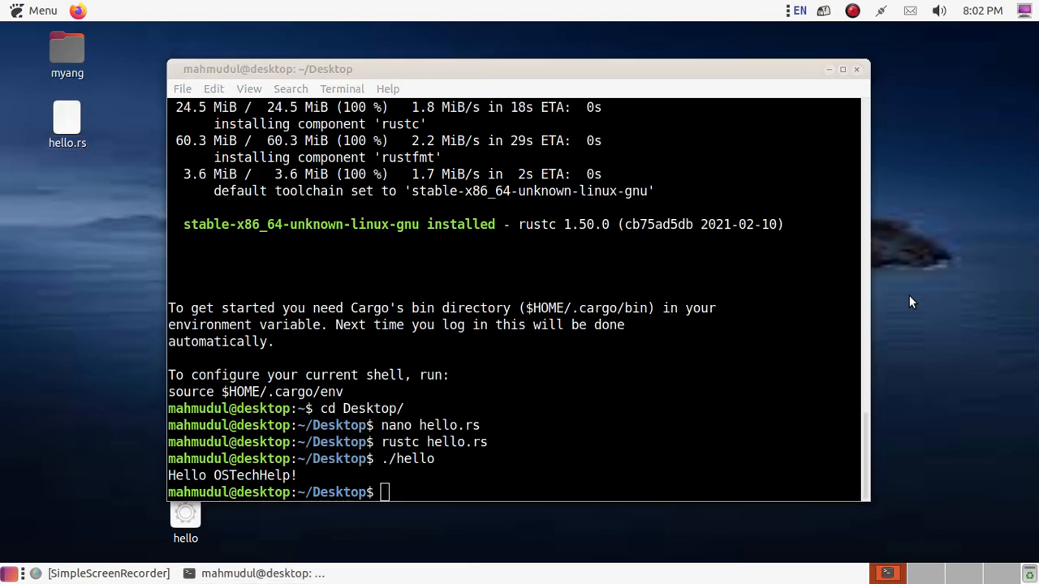